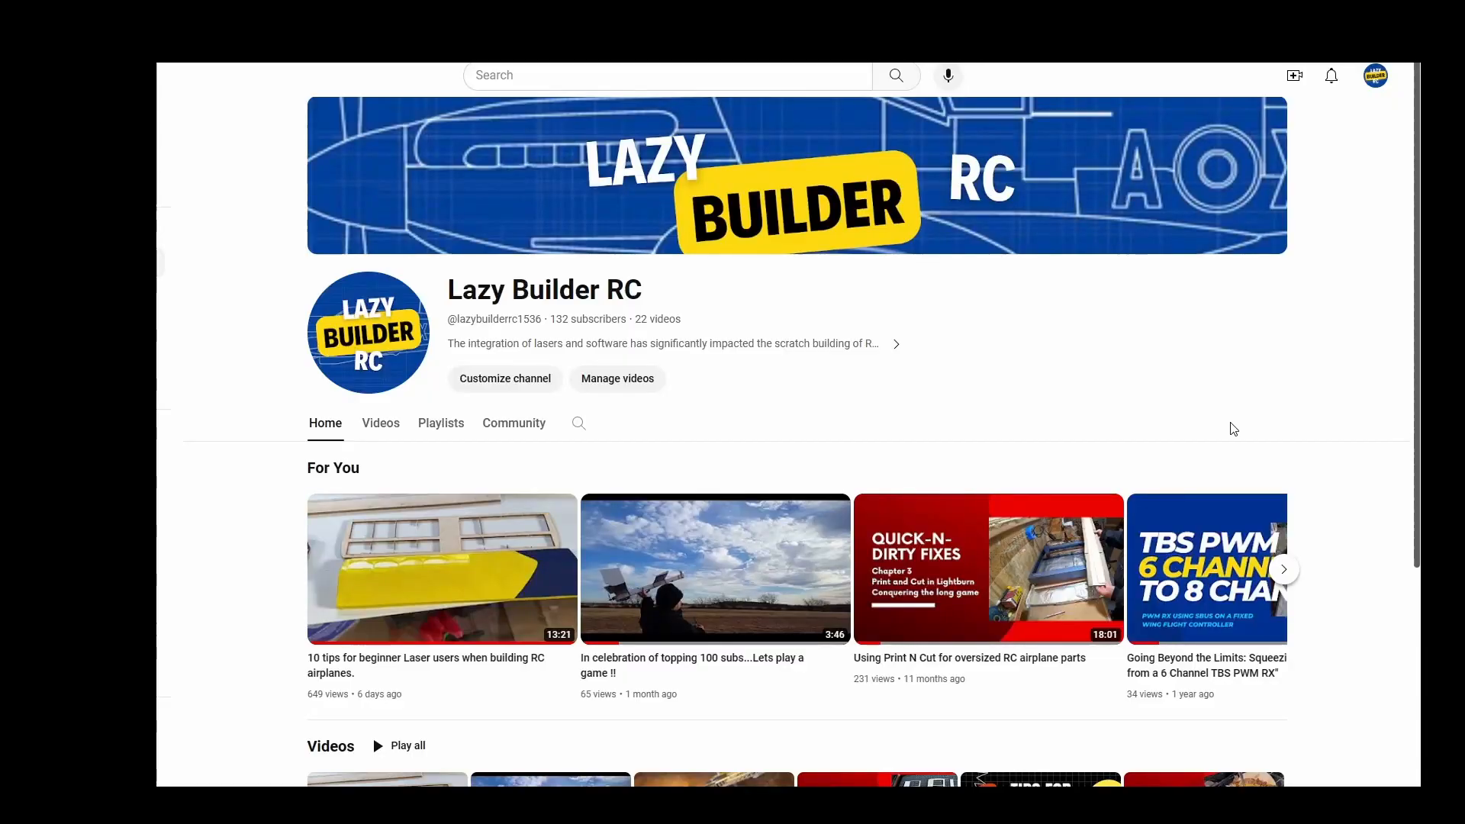
mouse_move(1091, 445)
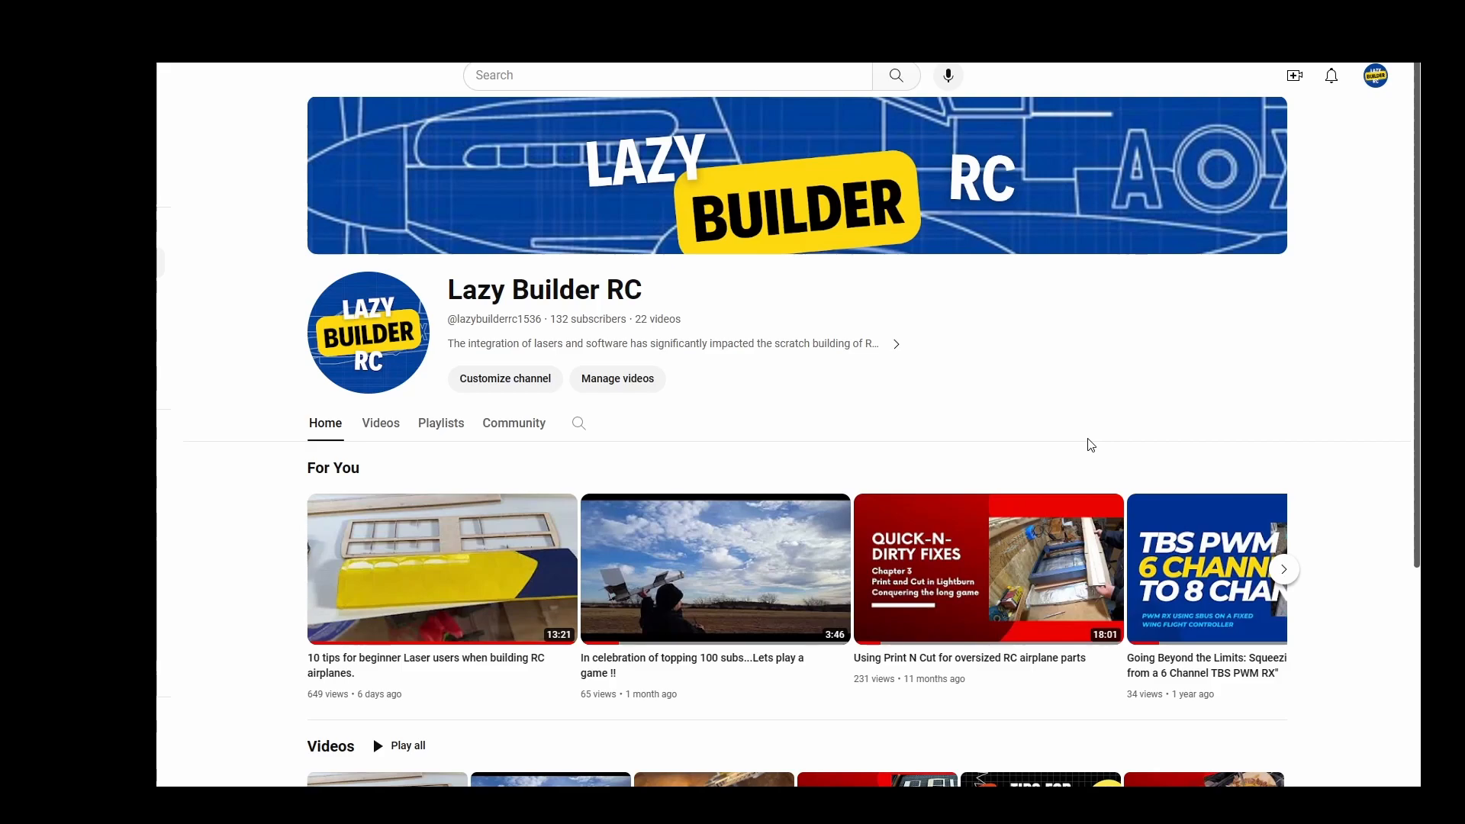
mouse_move(1072, 504)
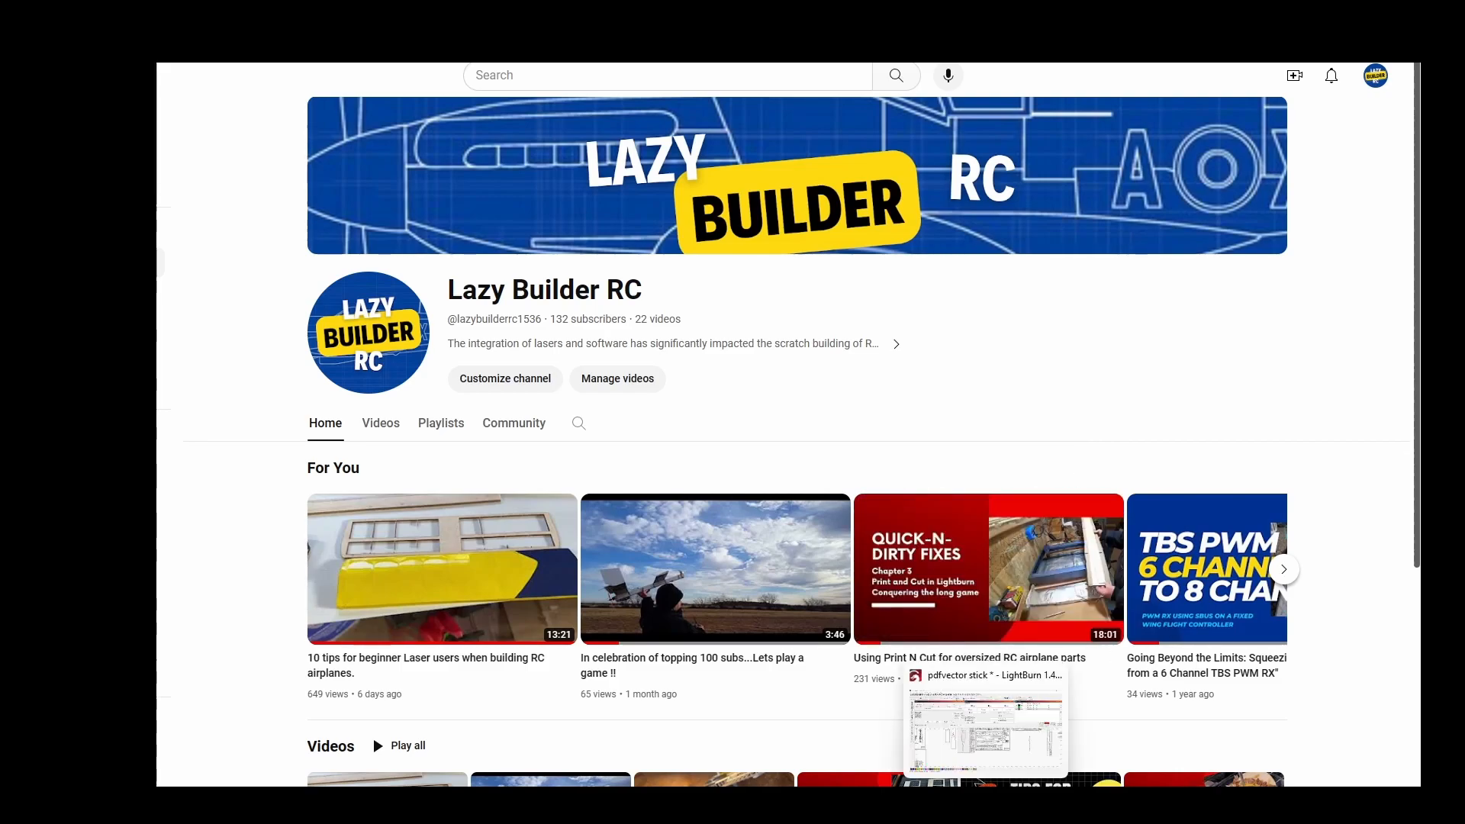
Step: Switch to LightBurn and move the plain black rectangle off the red V-notch template, to its left
left_click(986, 725)
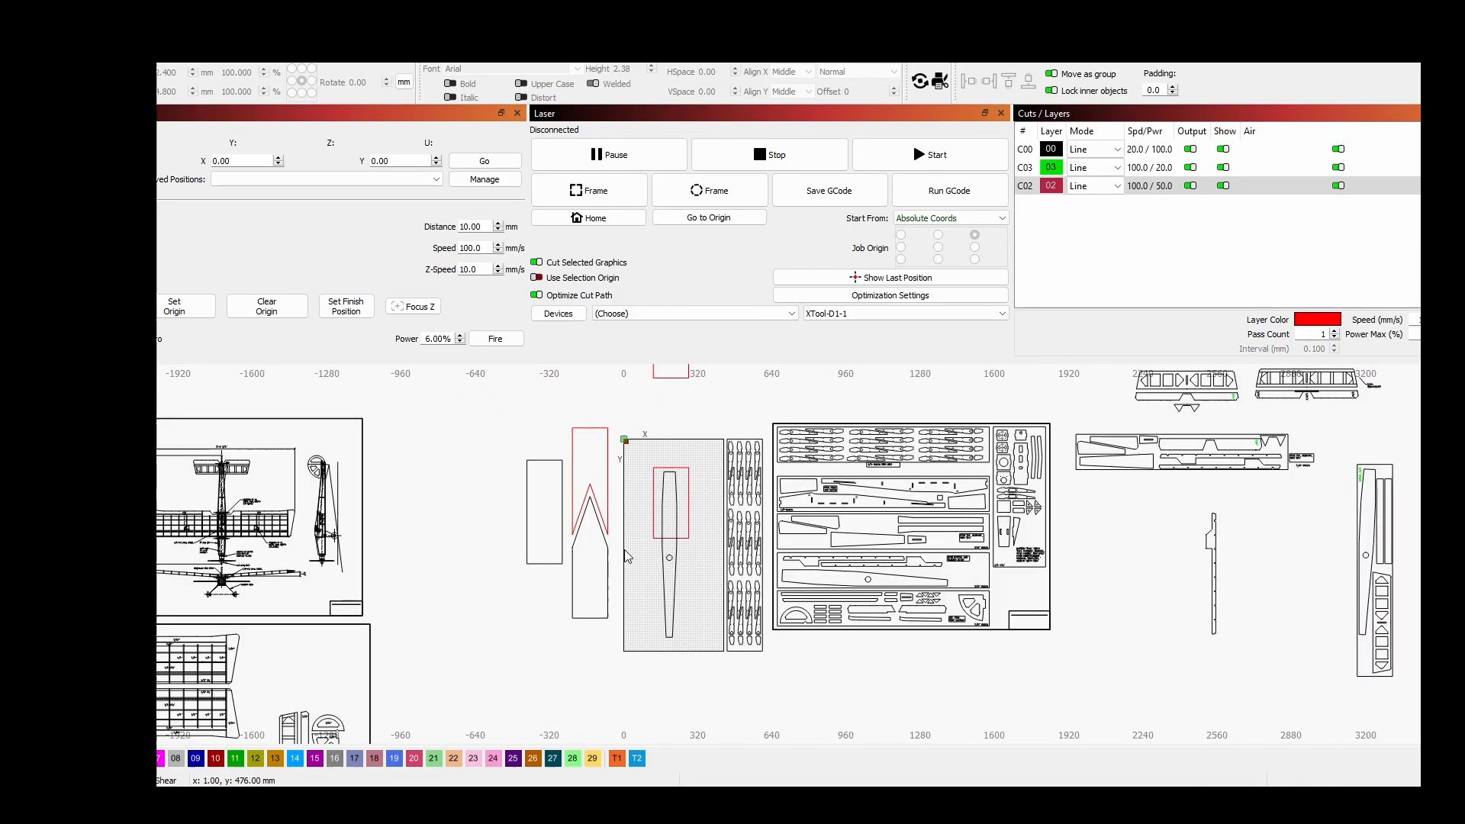
mouse_move(624, 556)
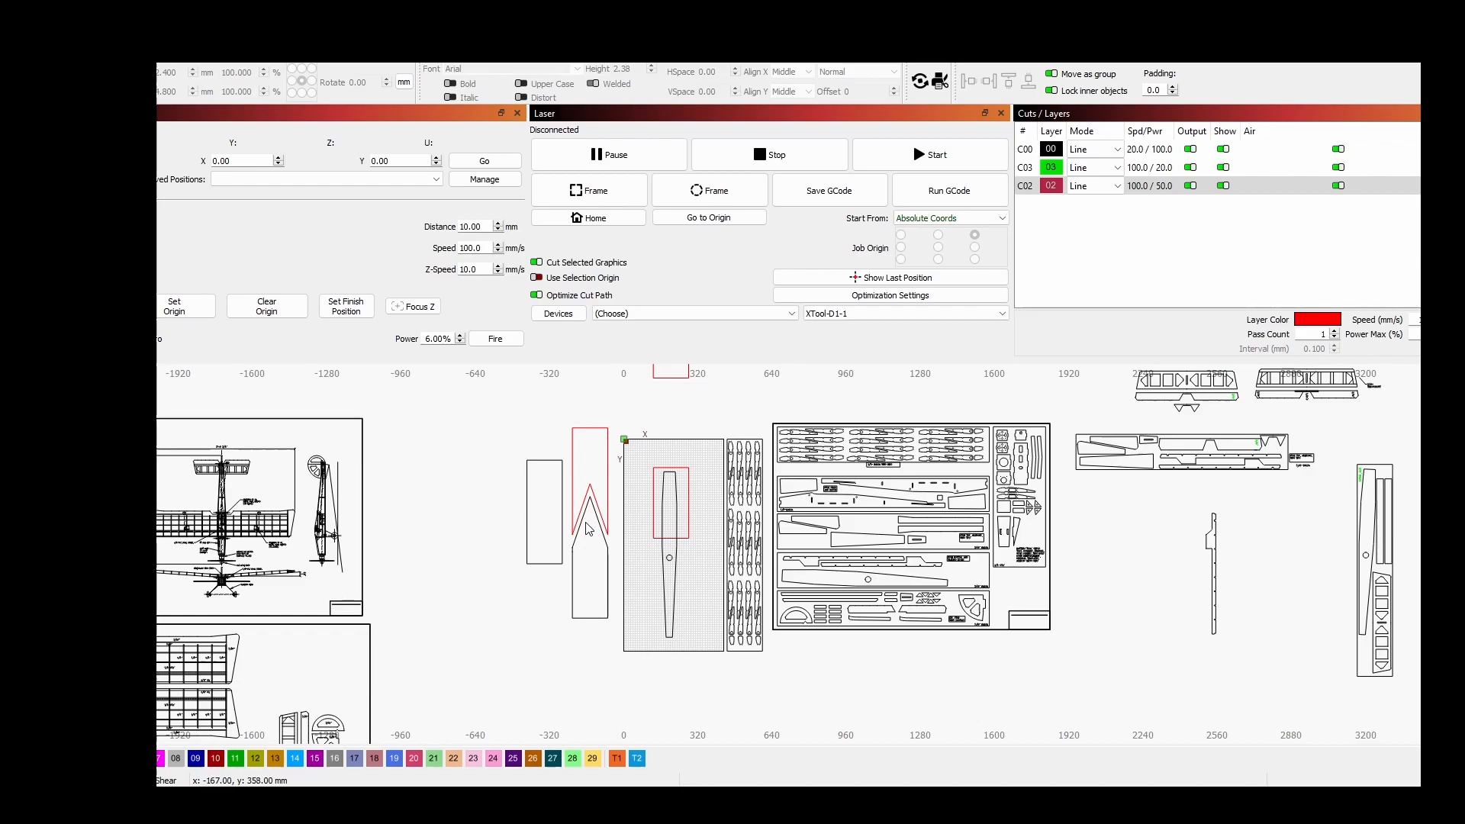
mouse_move(586, 521)
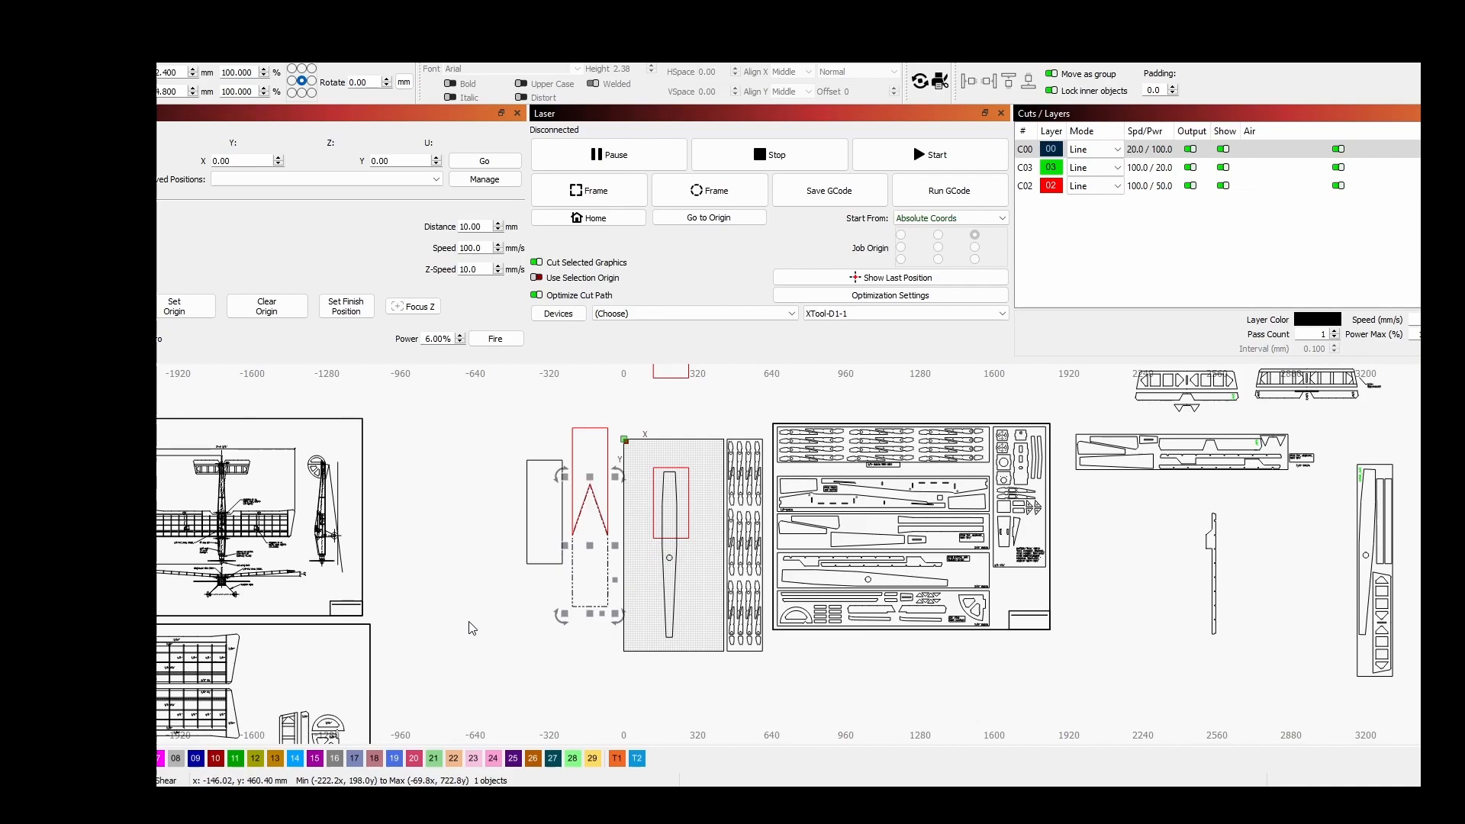
left_click_drag(588, 537, 545, 512)
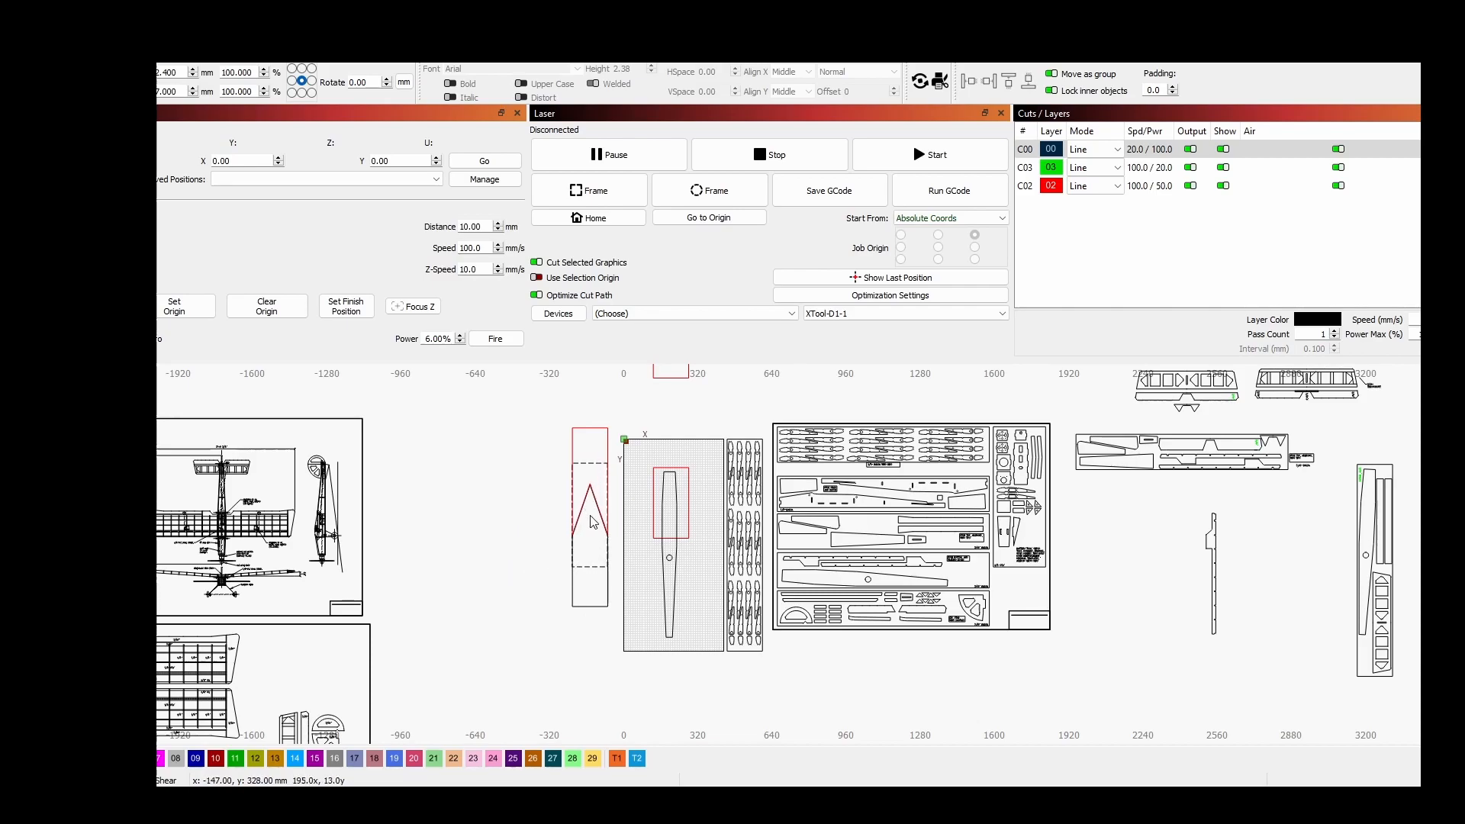
left_click(588, 519)
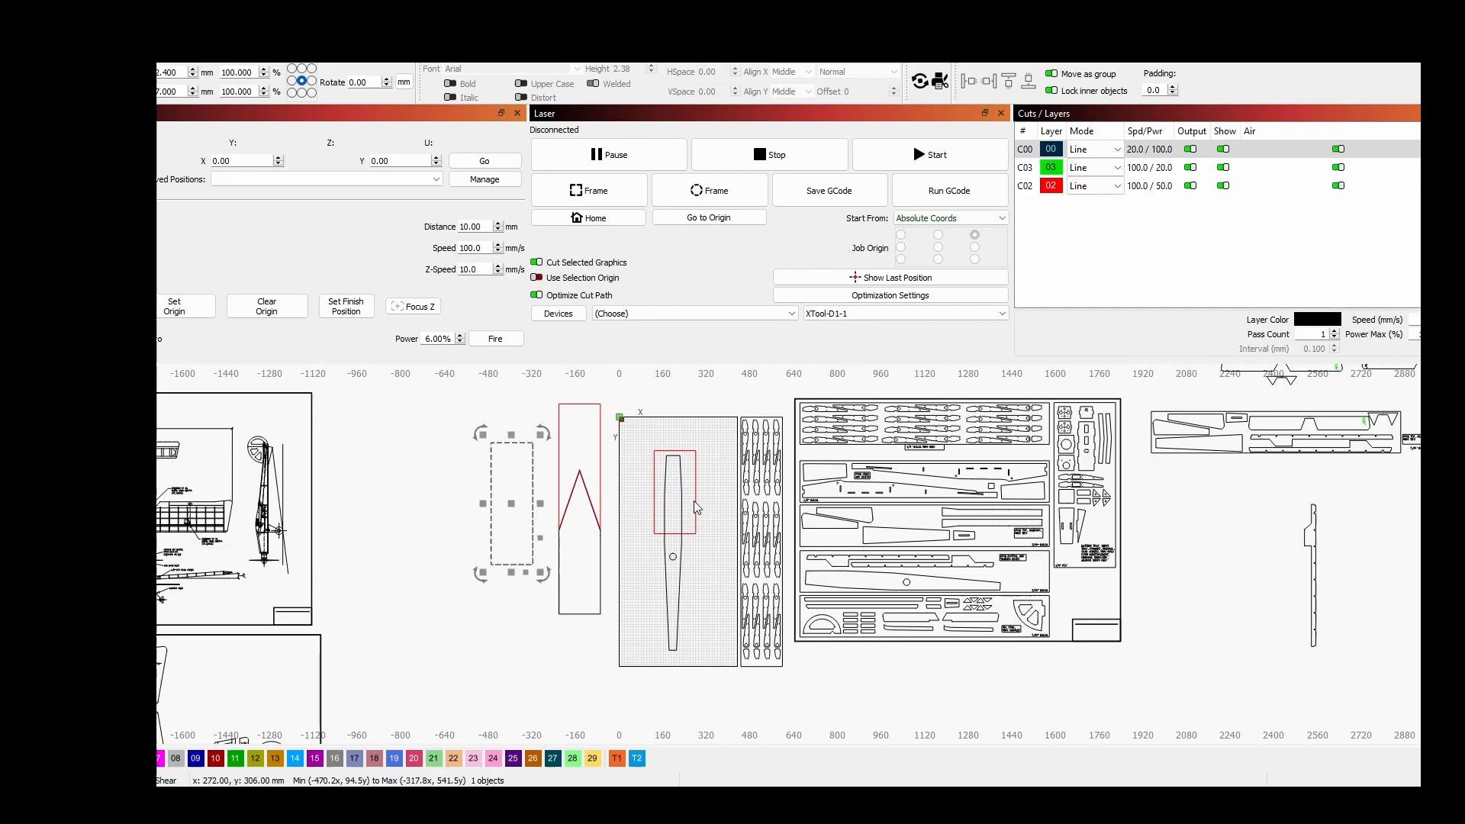
mouse_move(701, 495)
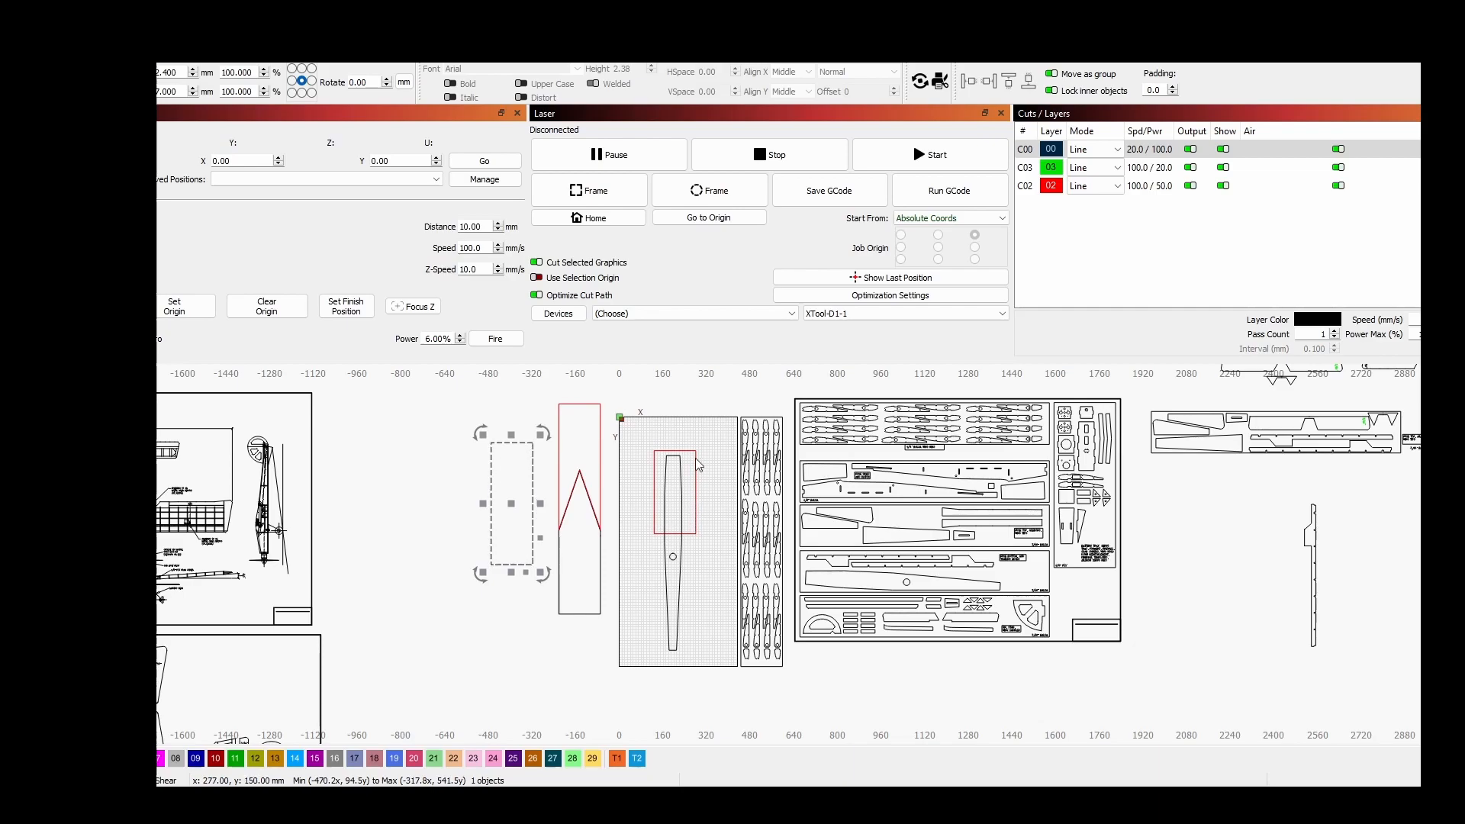
Step: Place a copy of the red section box directly below the original along the fuselage
left_click_drag(696, 465, 694, 530)
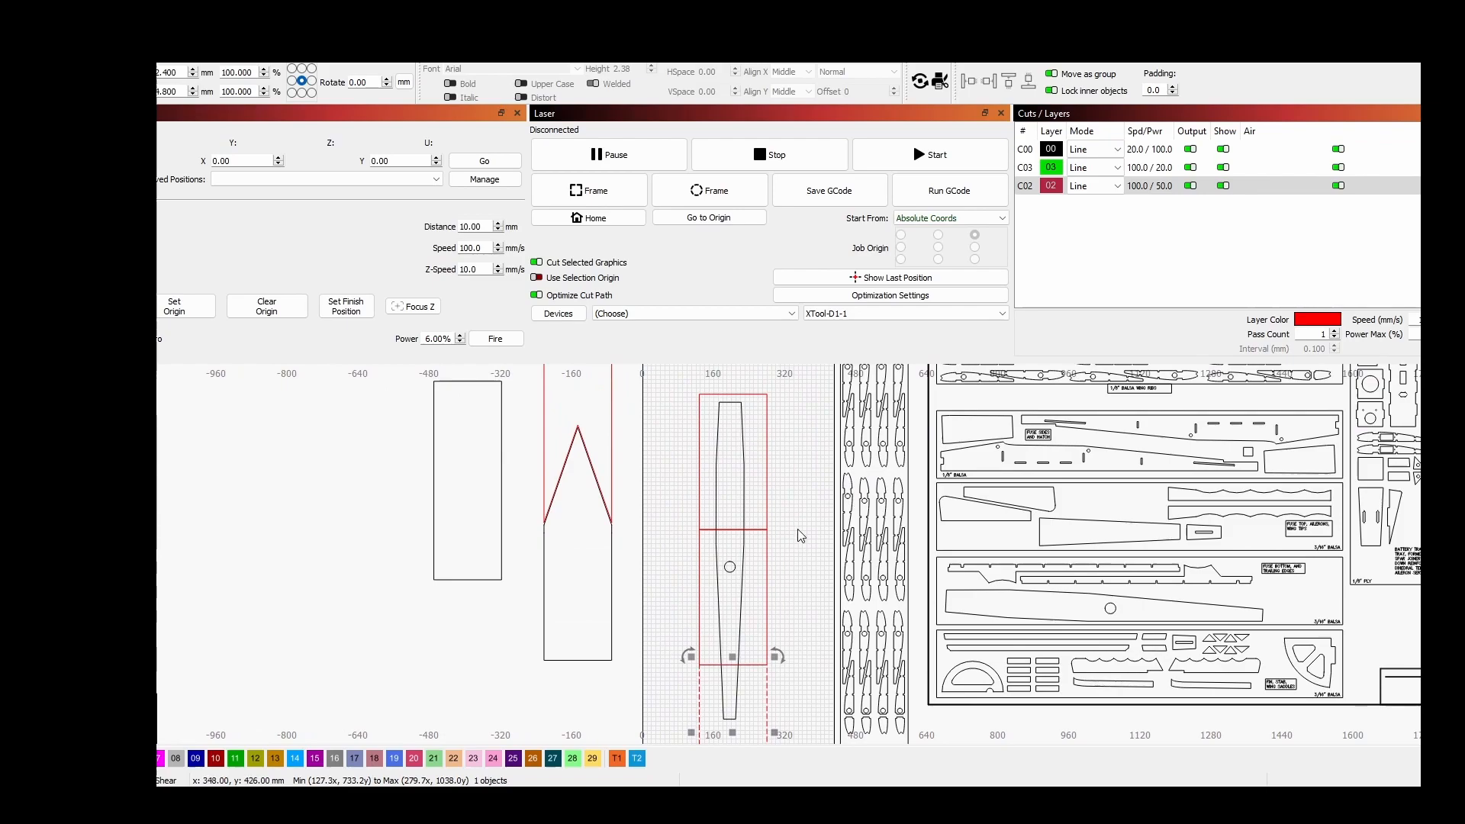
mouse_move(694, 576)
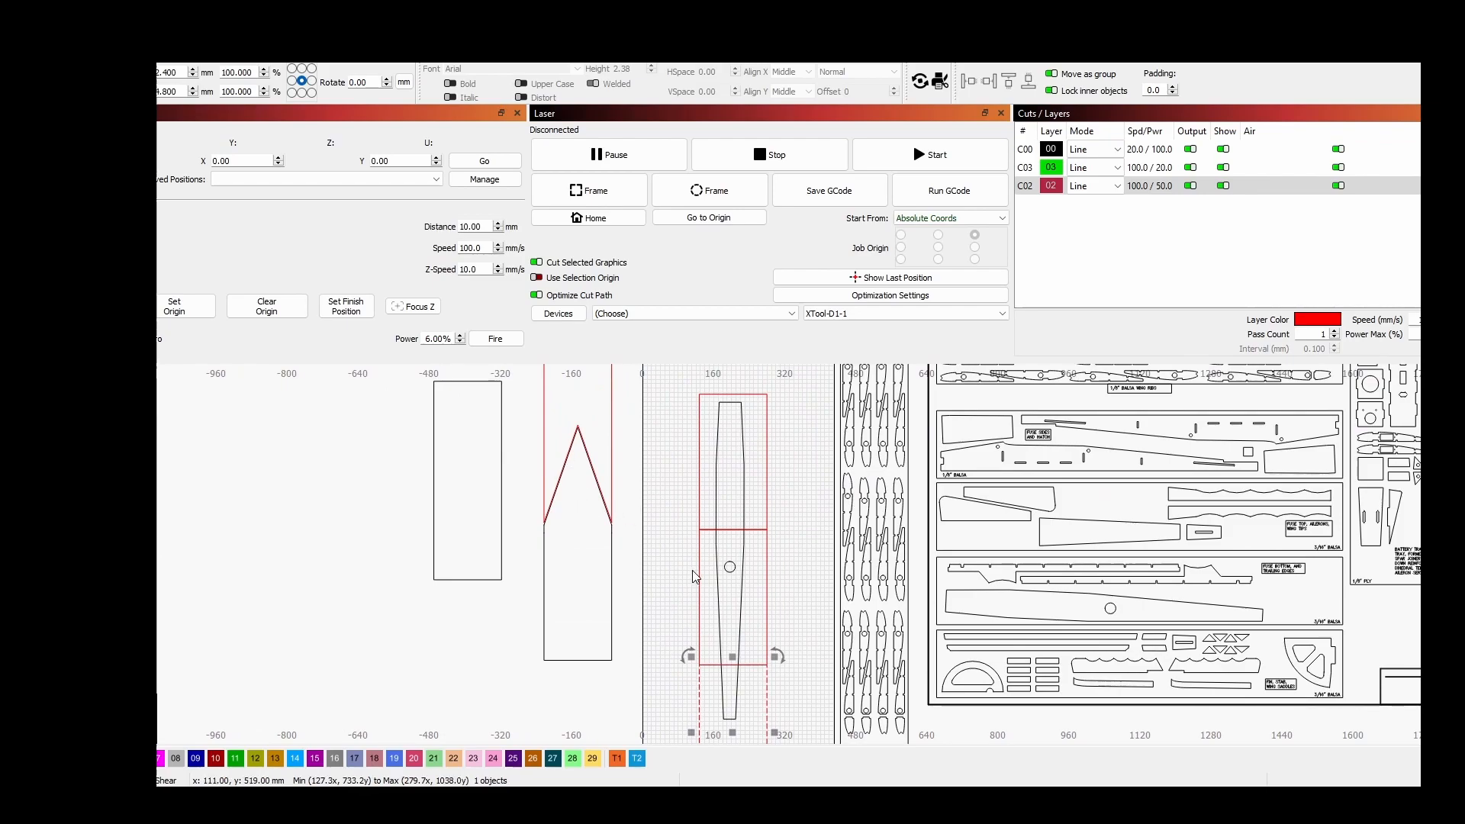
mouse_move(799, 631)
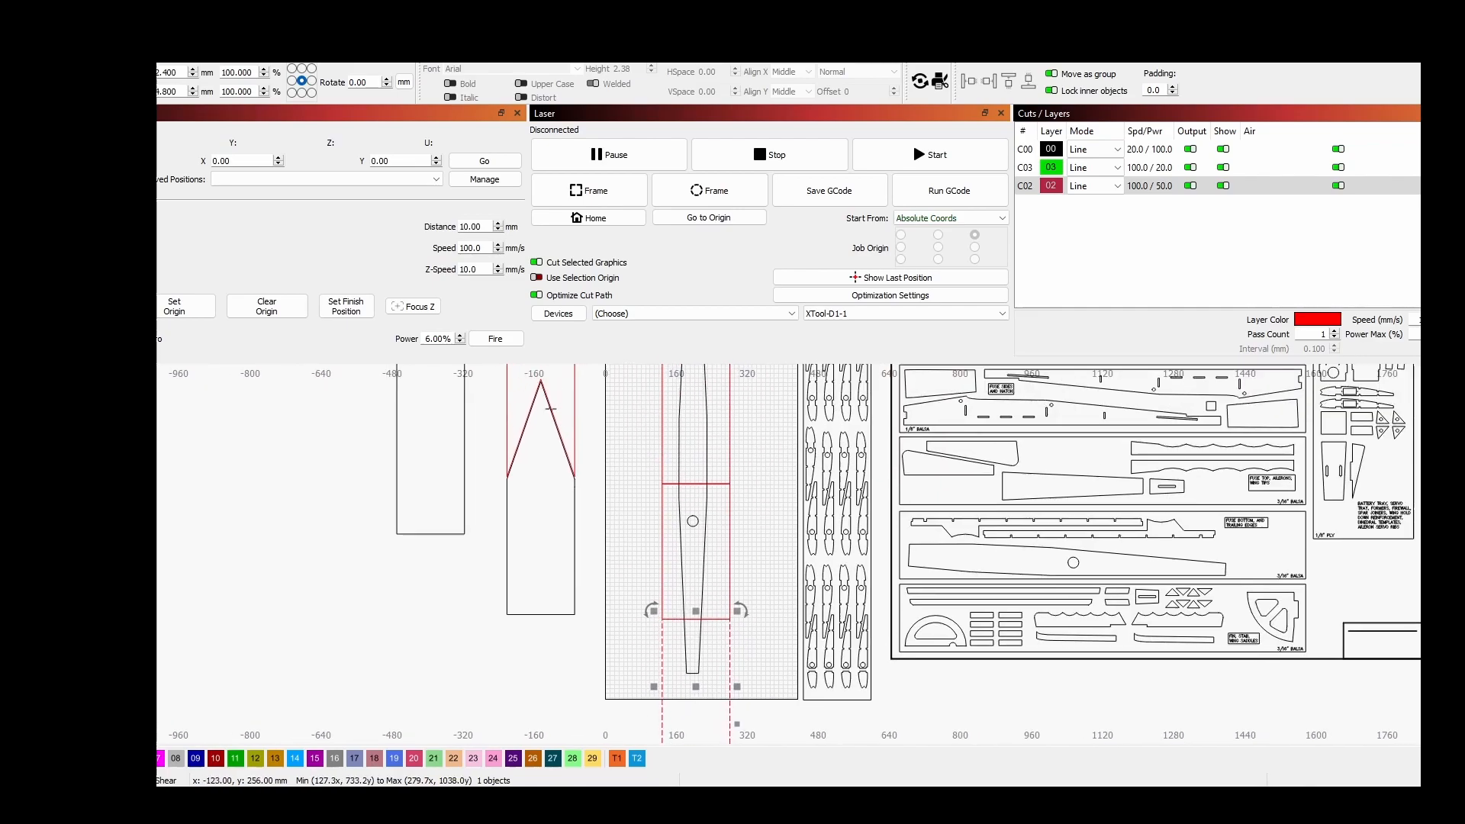
mouse_move(687, 474)
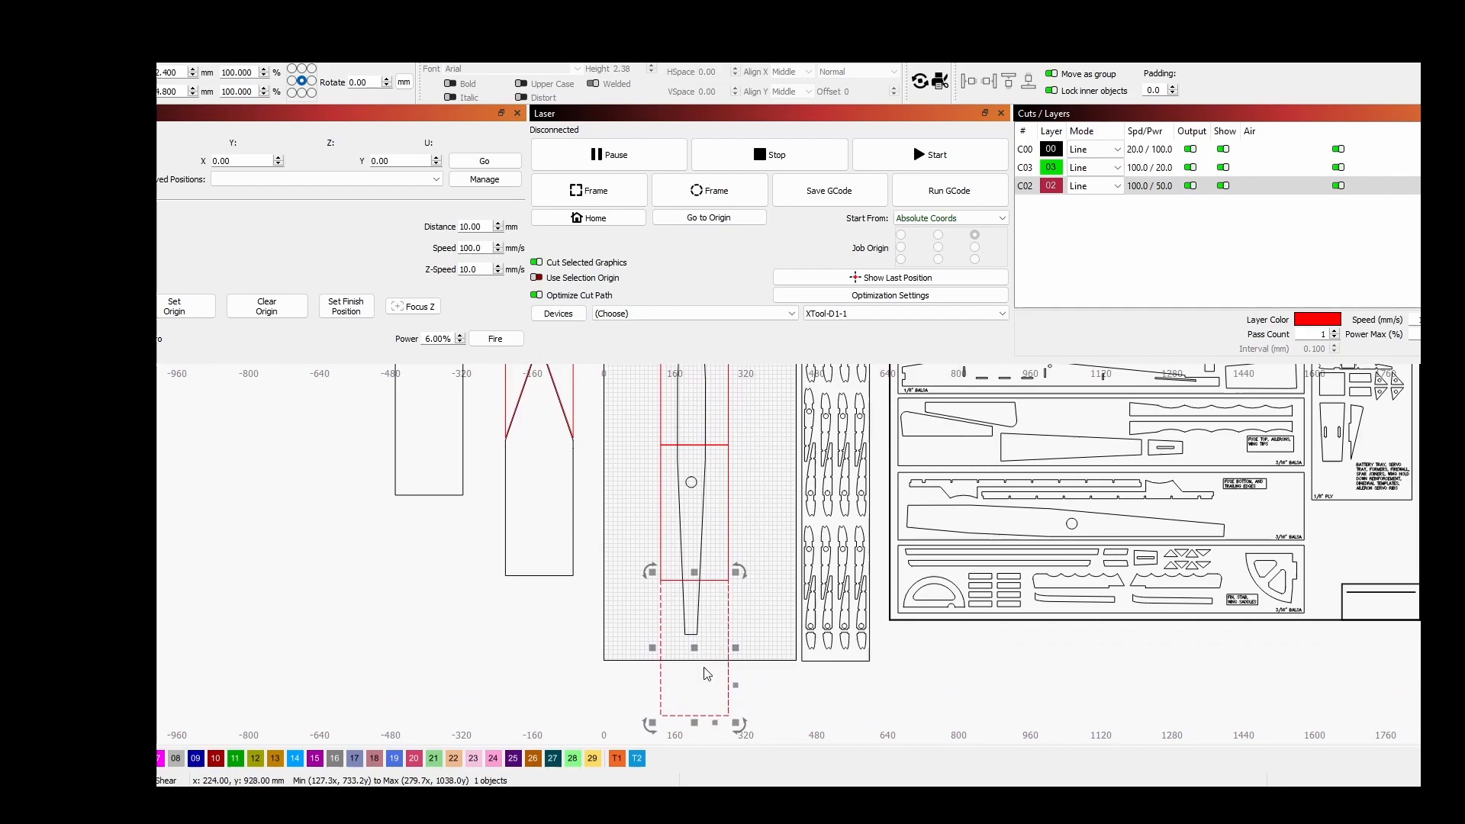
mouse_move(746, 666)
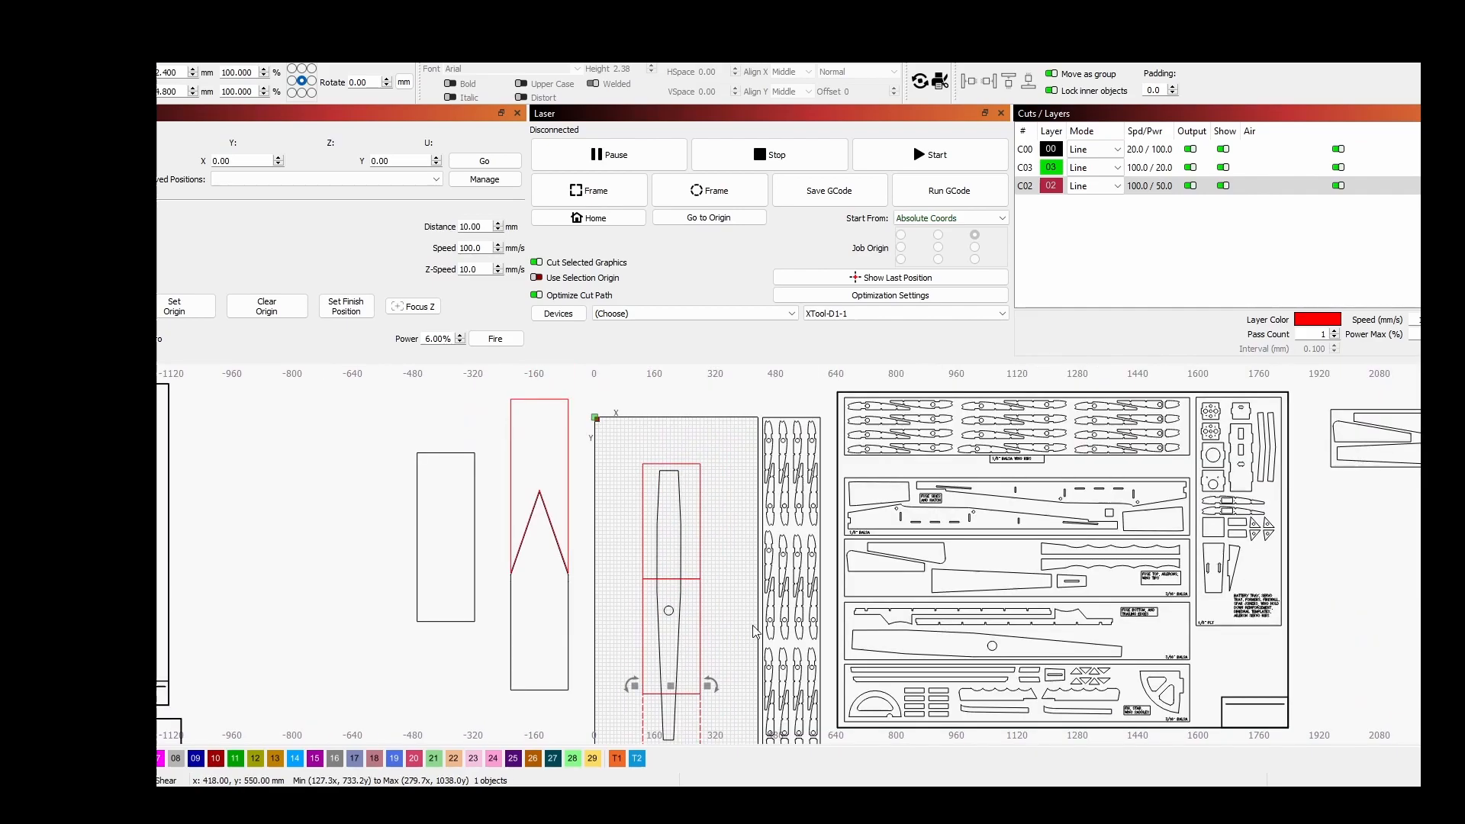
mouse_move(649, 467)
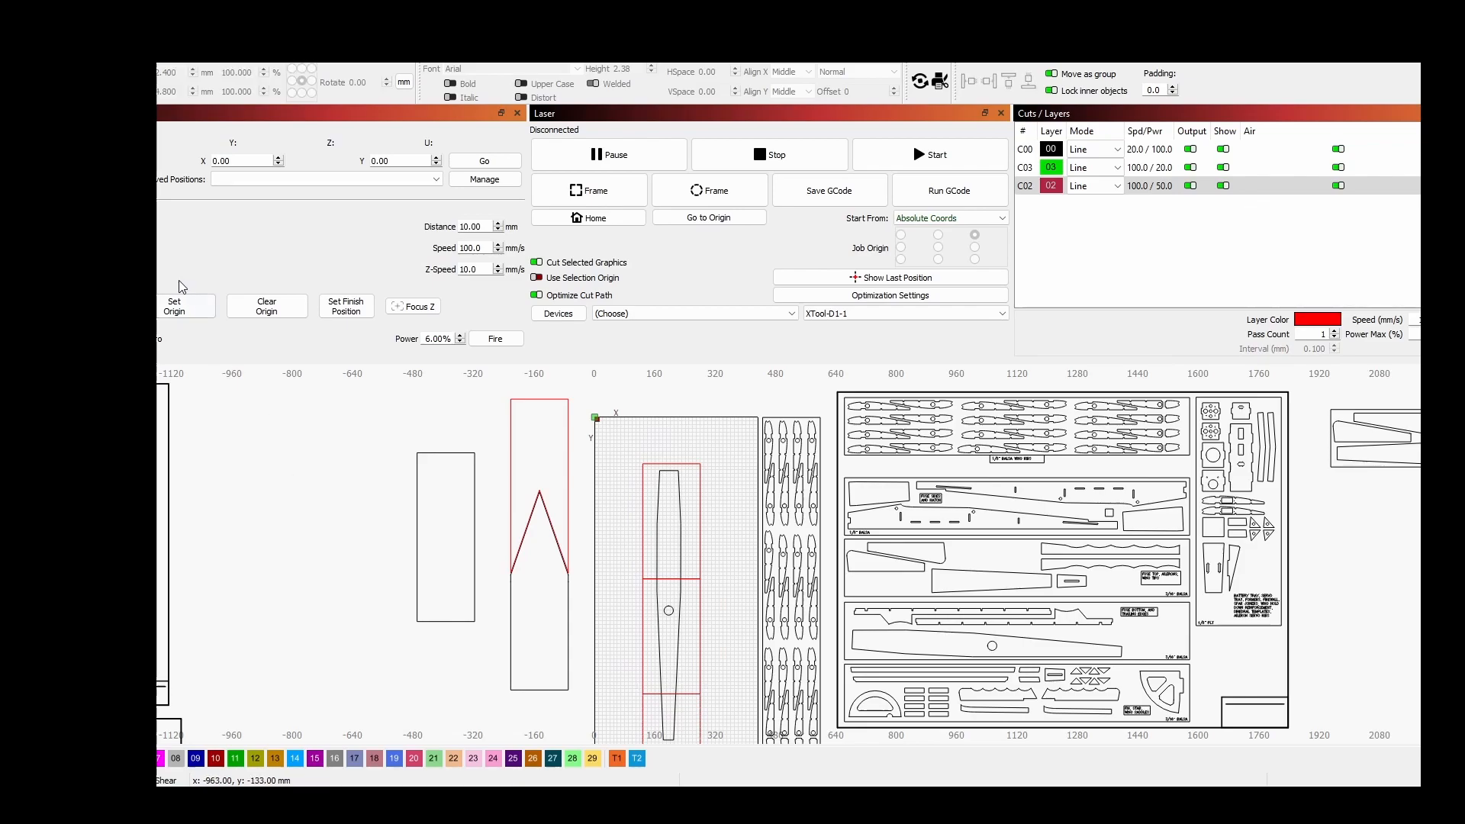
mouse_move(183, 287)
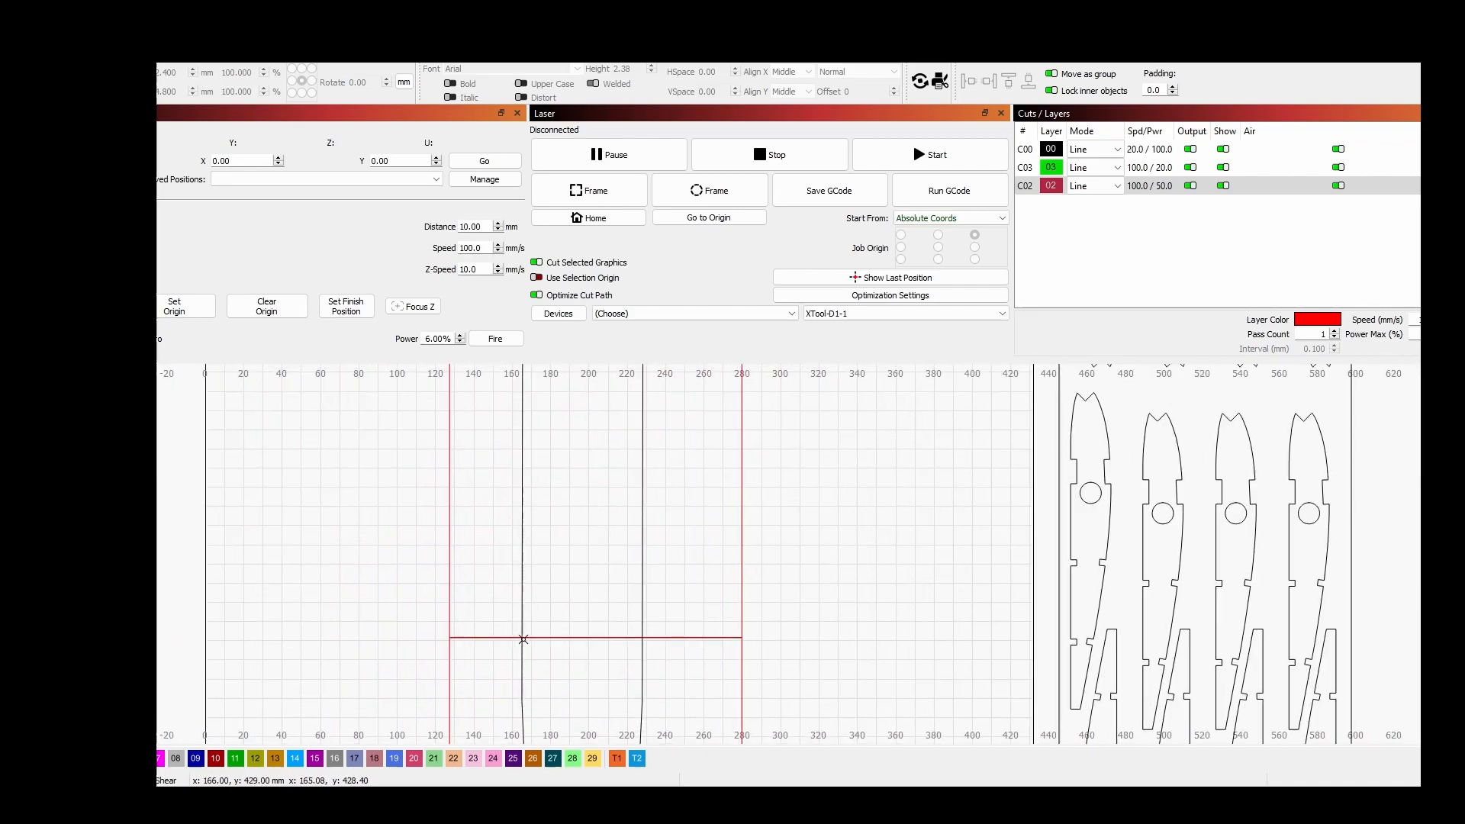
Step: Draw a V triangle across the fuselage at the section line and put it on black layer 00
left_click_drag(524, 639, 574, 571)
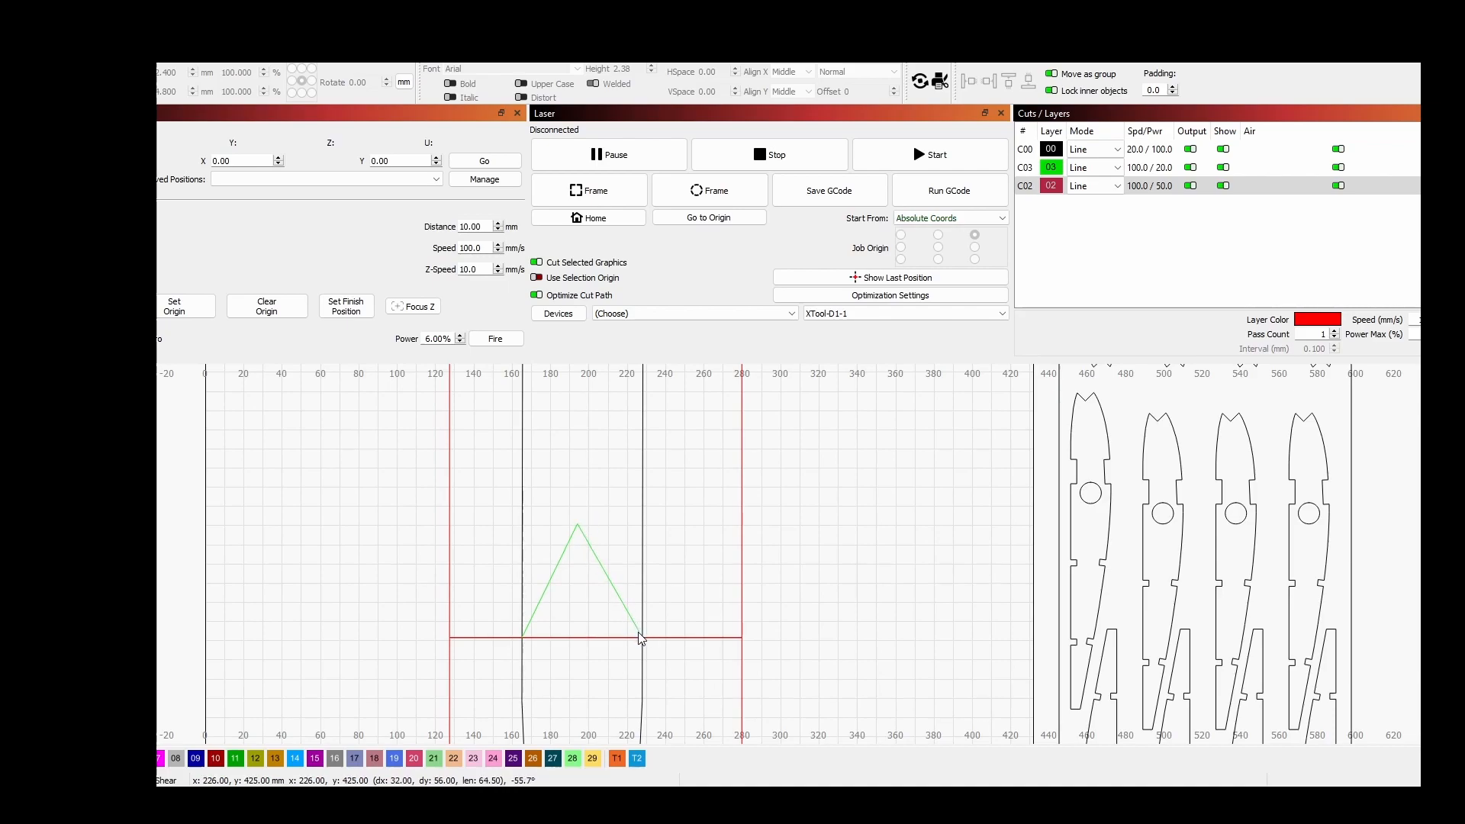
mouse_move(615, 567)
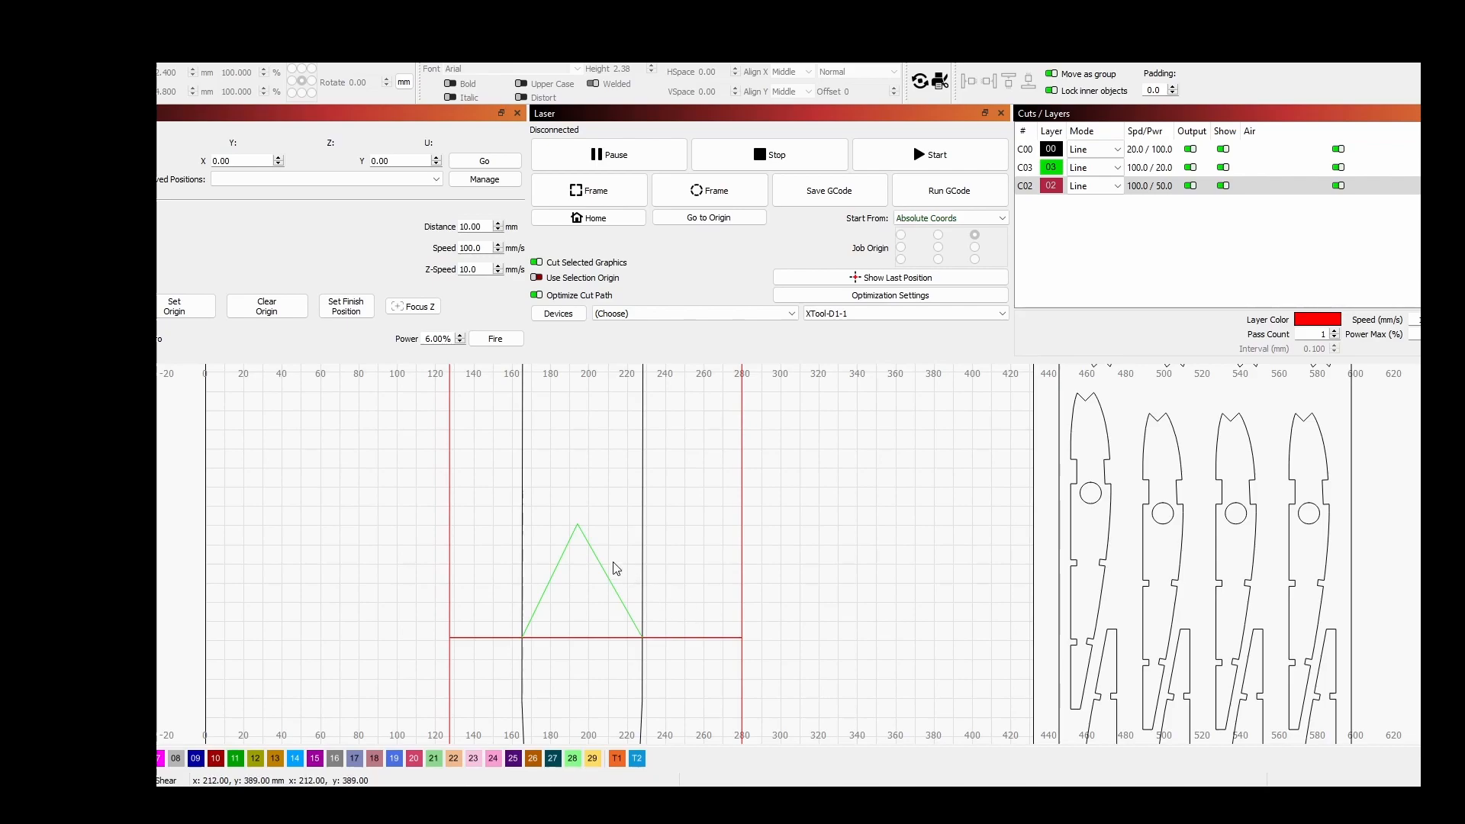
mouse_move(445, 533)
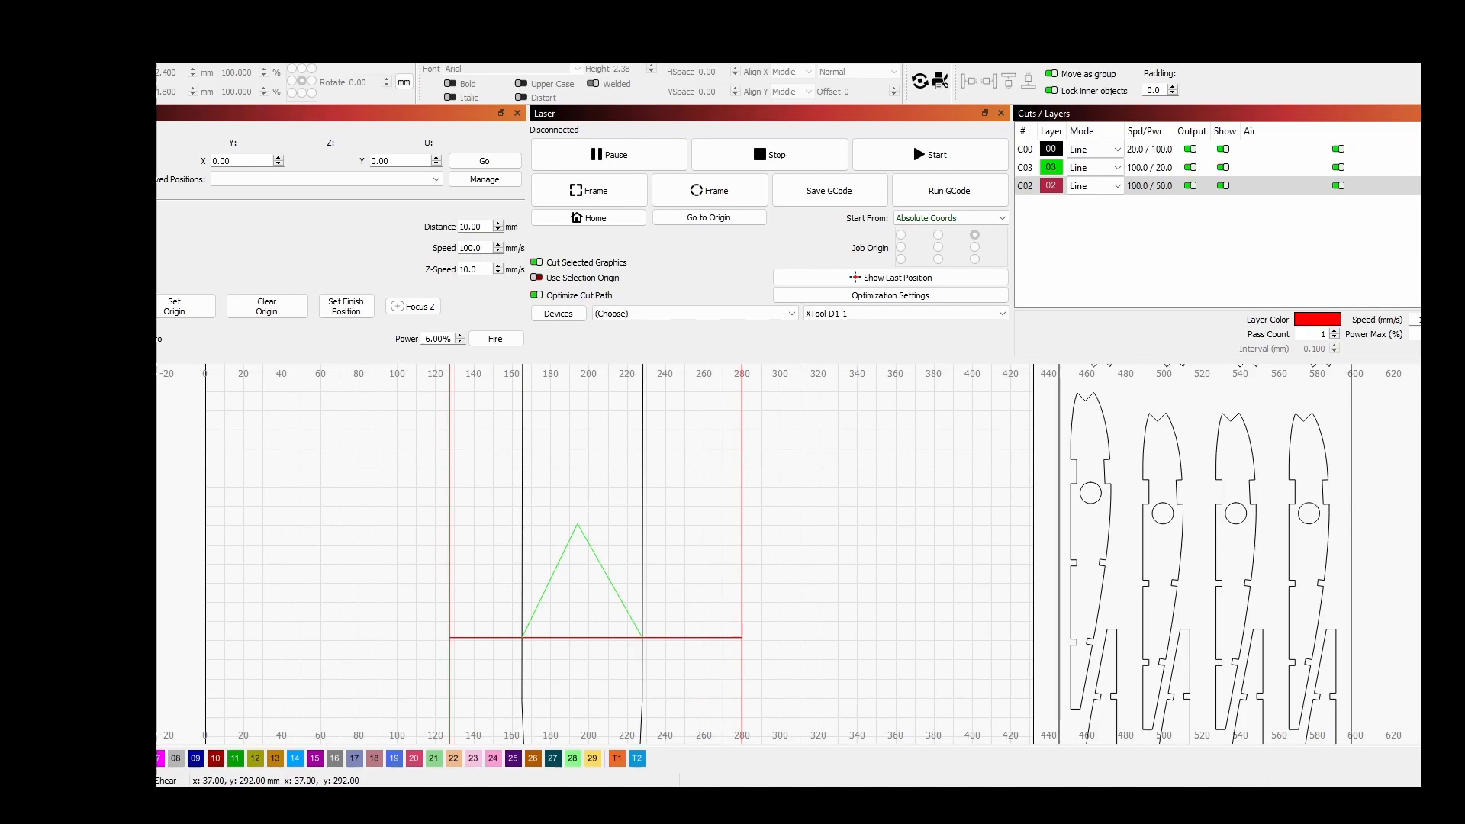
mouse_move(603, 571)
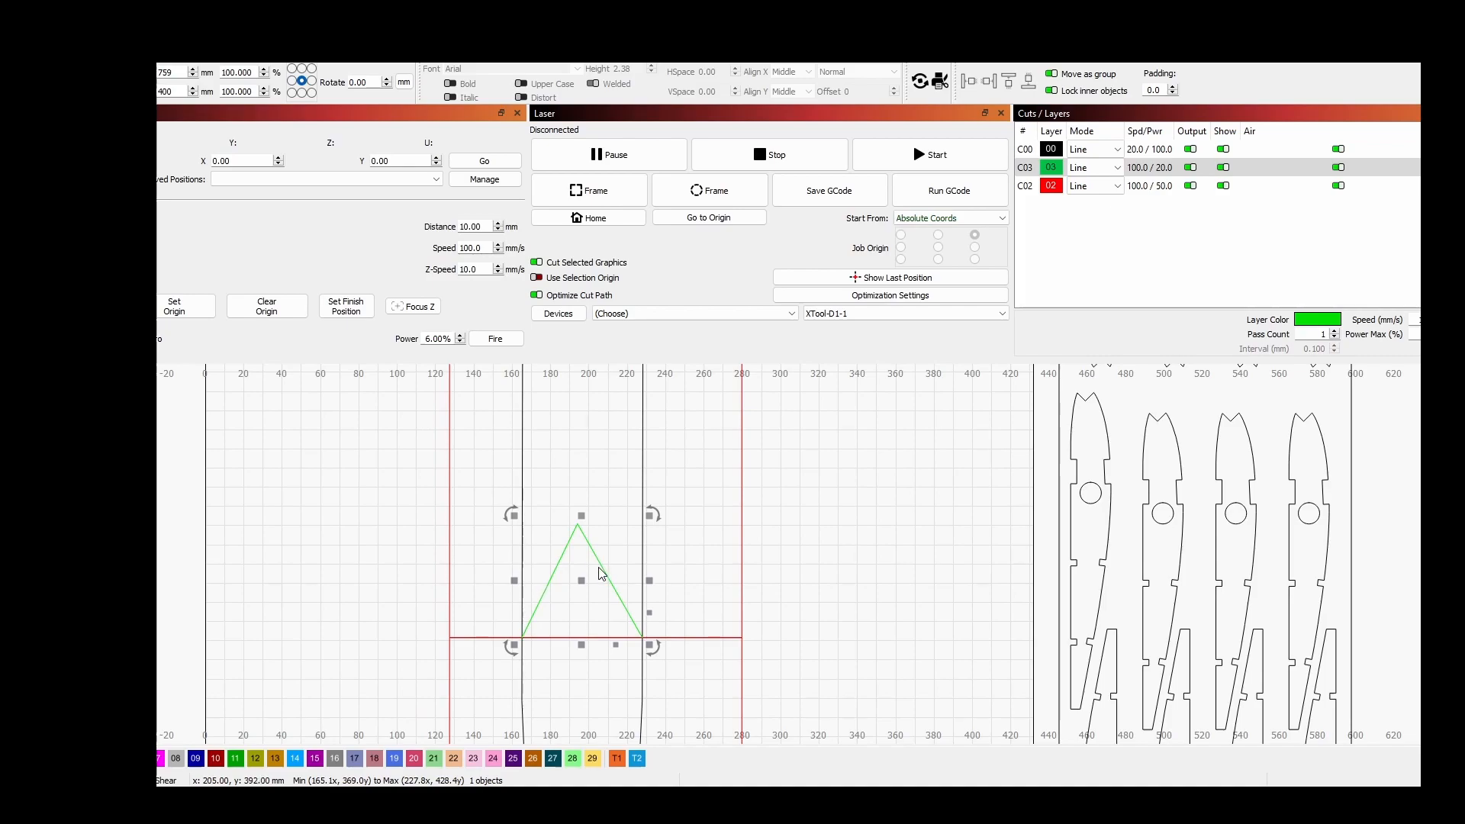
mouse_move(158, 607)
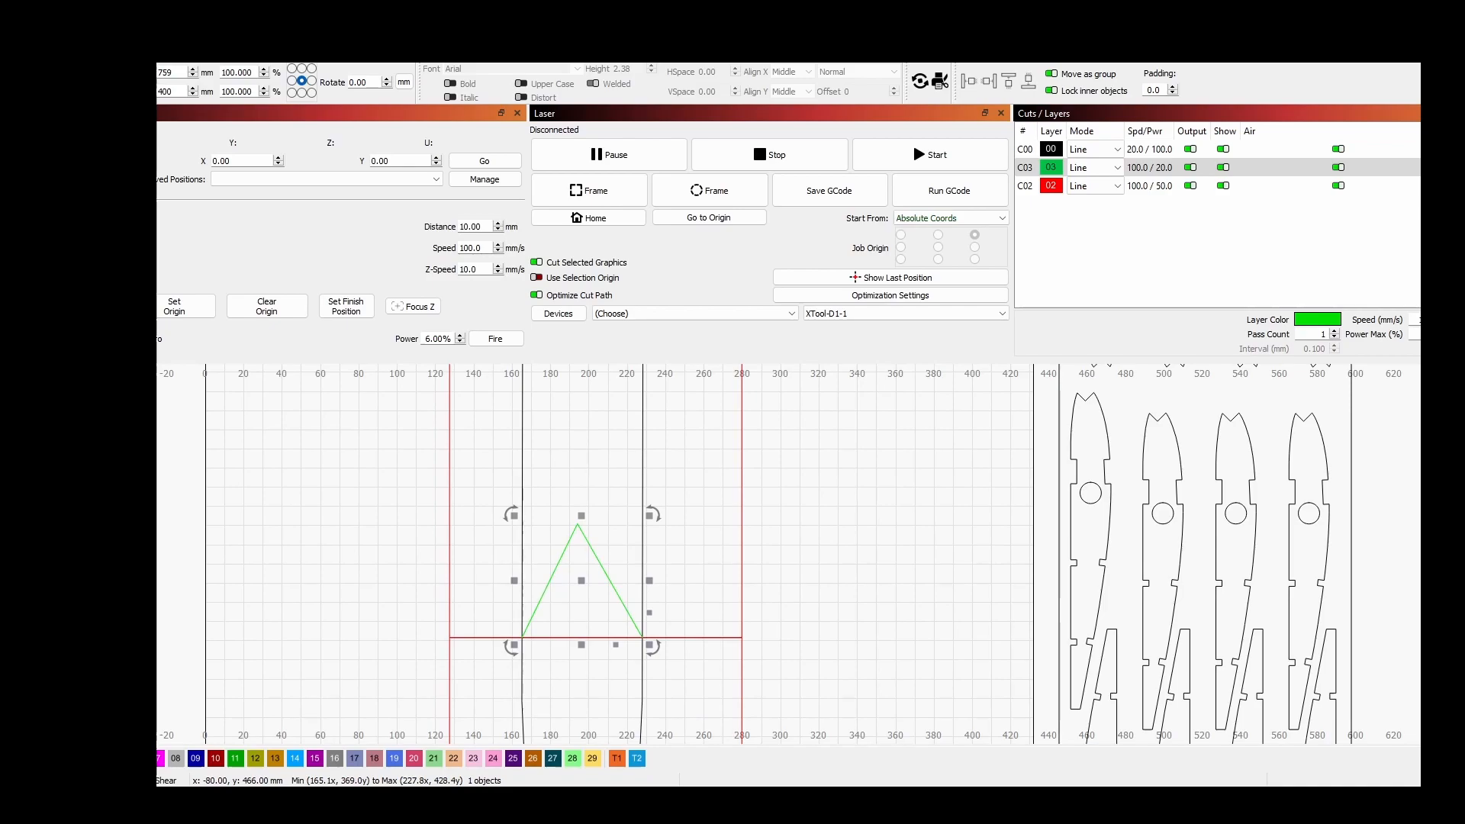
left_click(1024, 150)
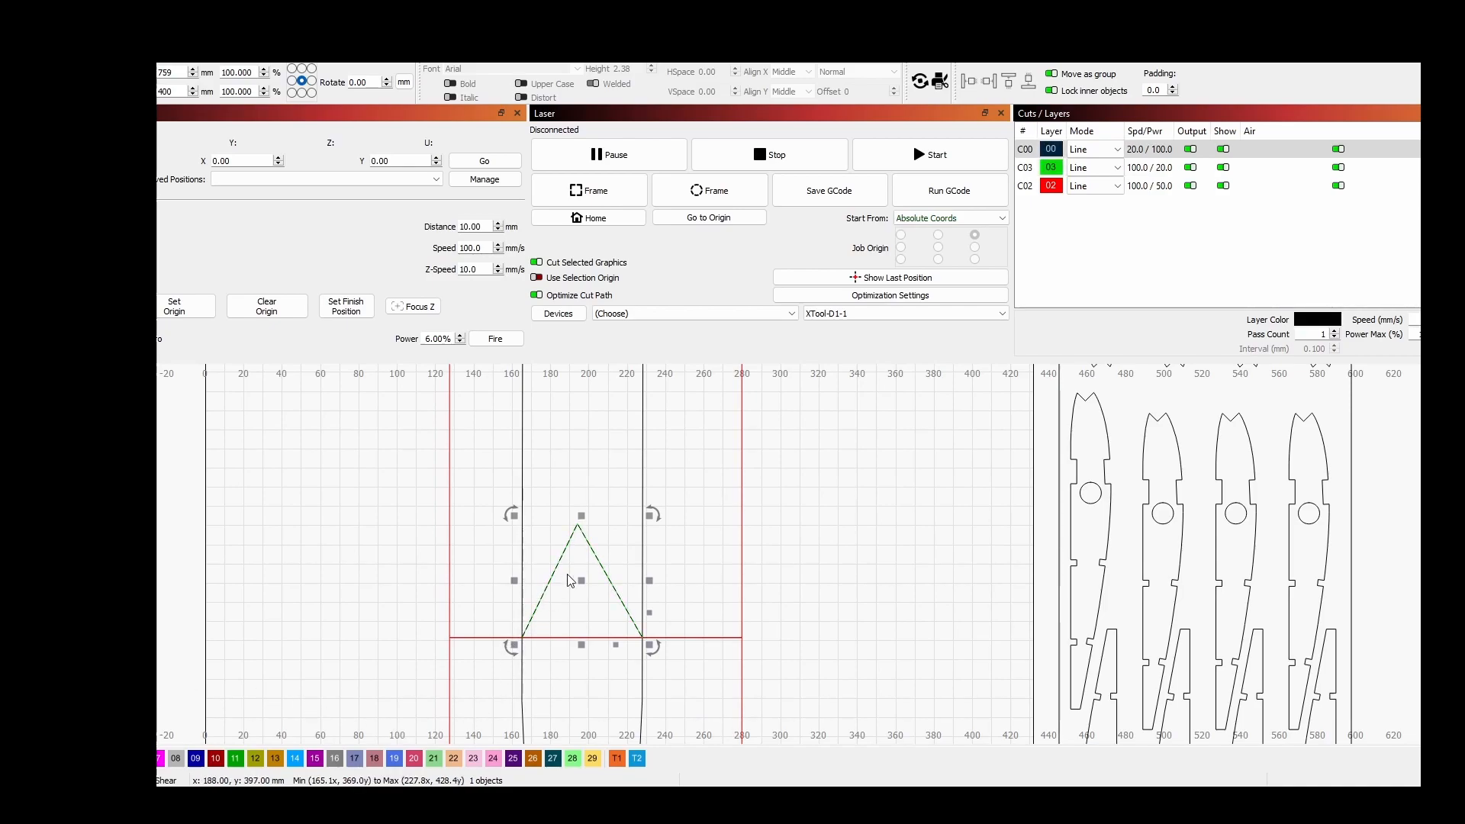
mouse_move(602, 611)
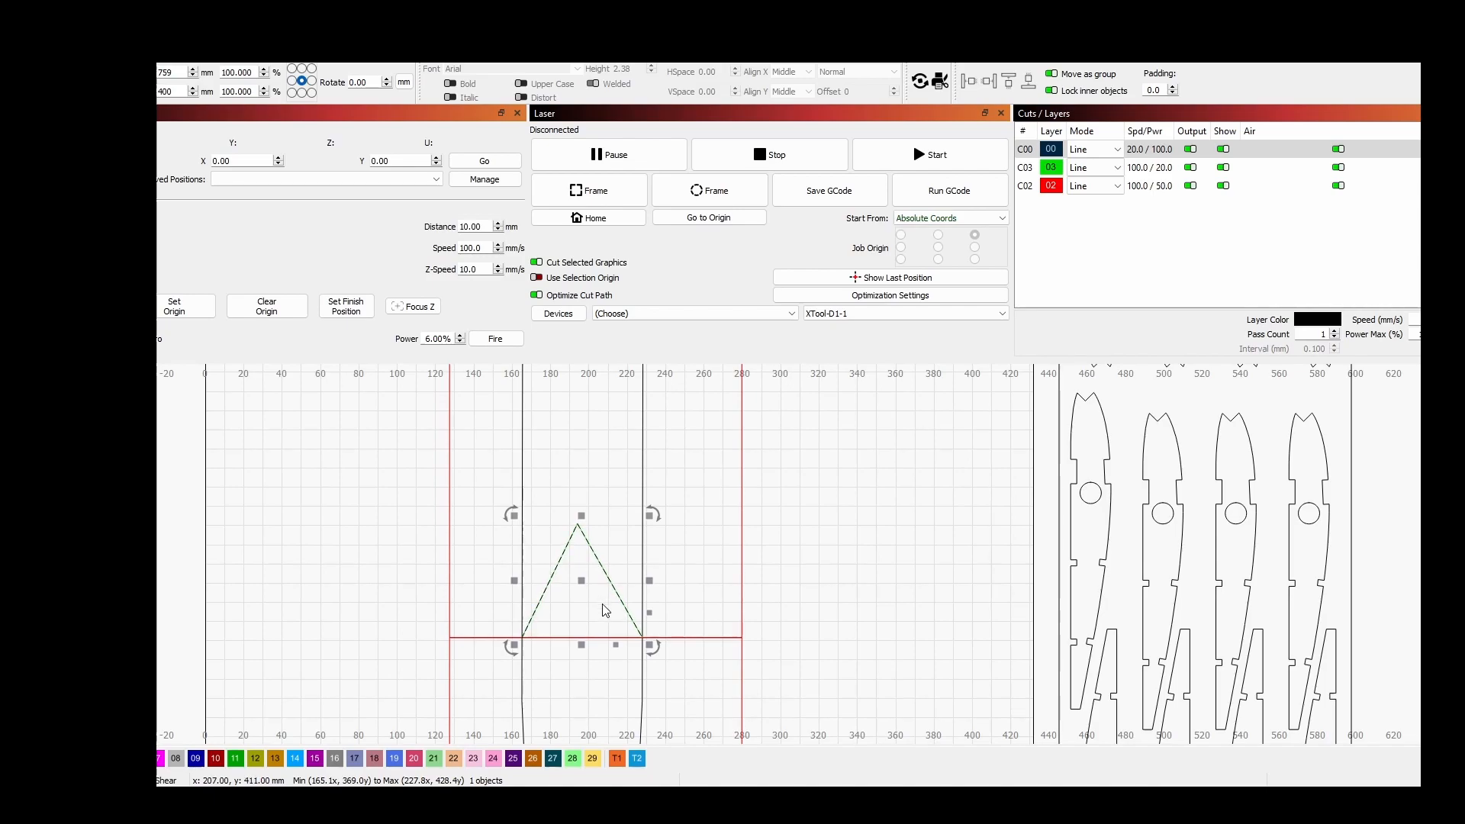
mouse_move(619, 641)
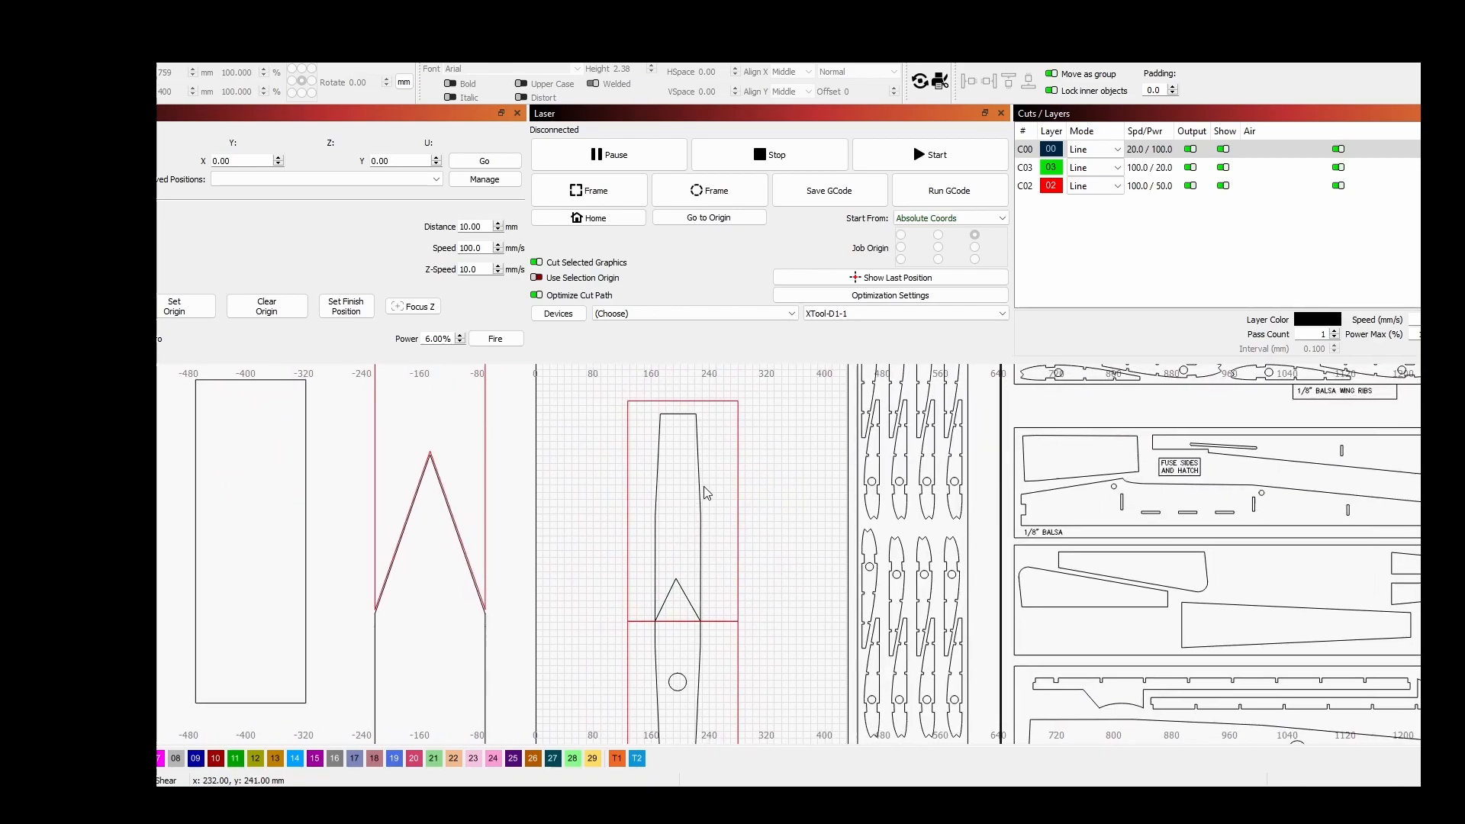
mouse_move(743, 513)
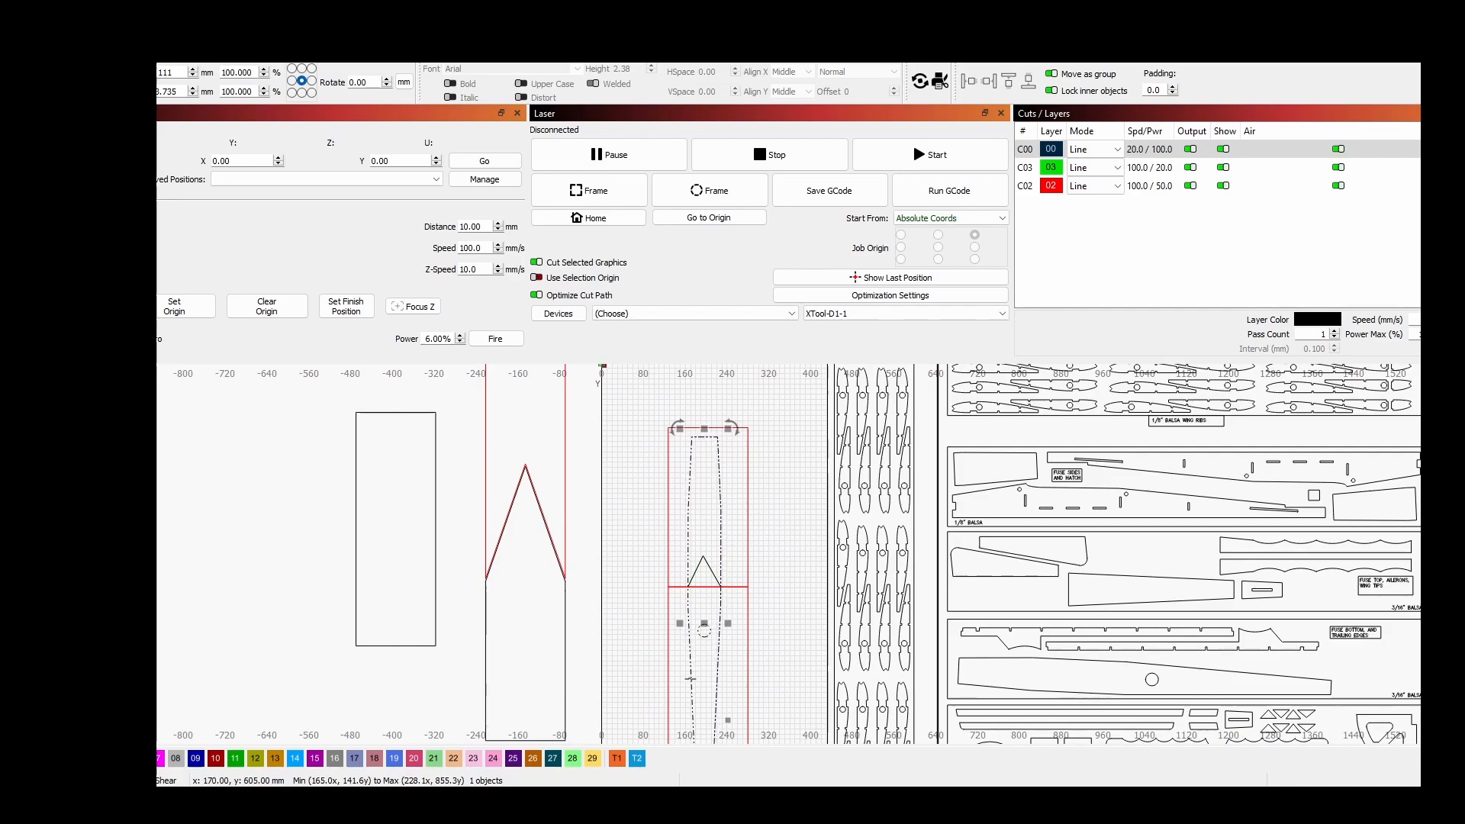
mouse_move(785, 548)
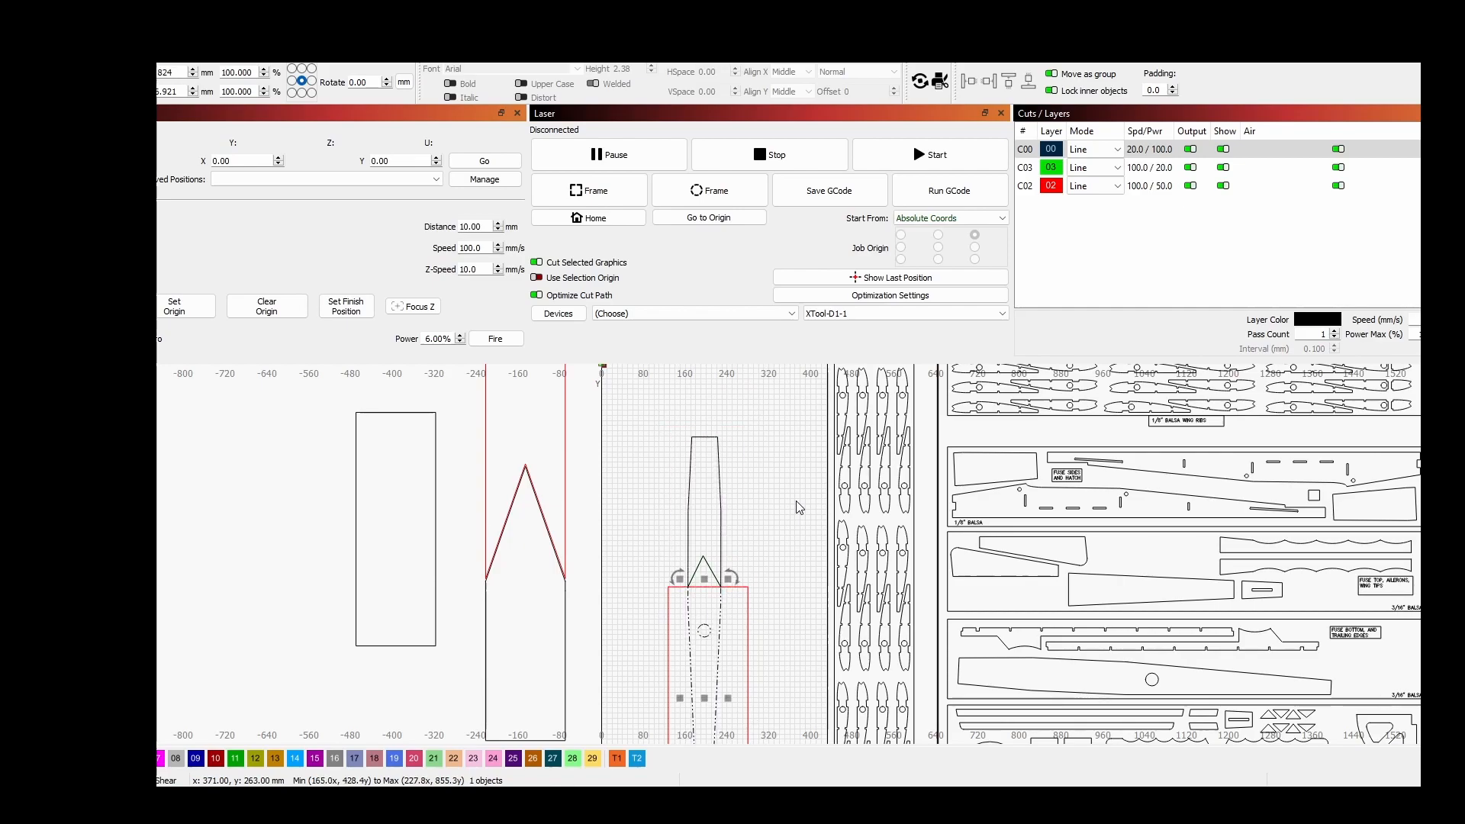
mouse_move(735, 476)
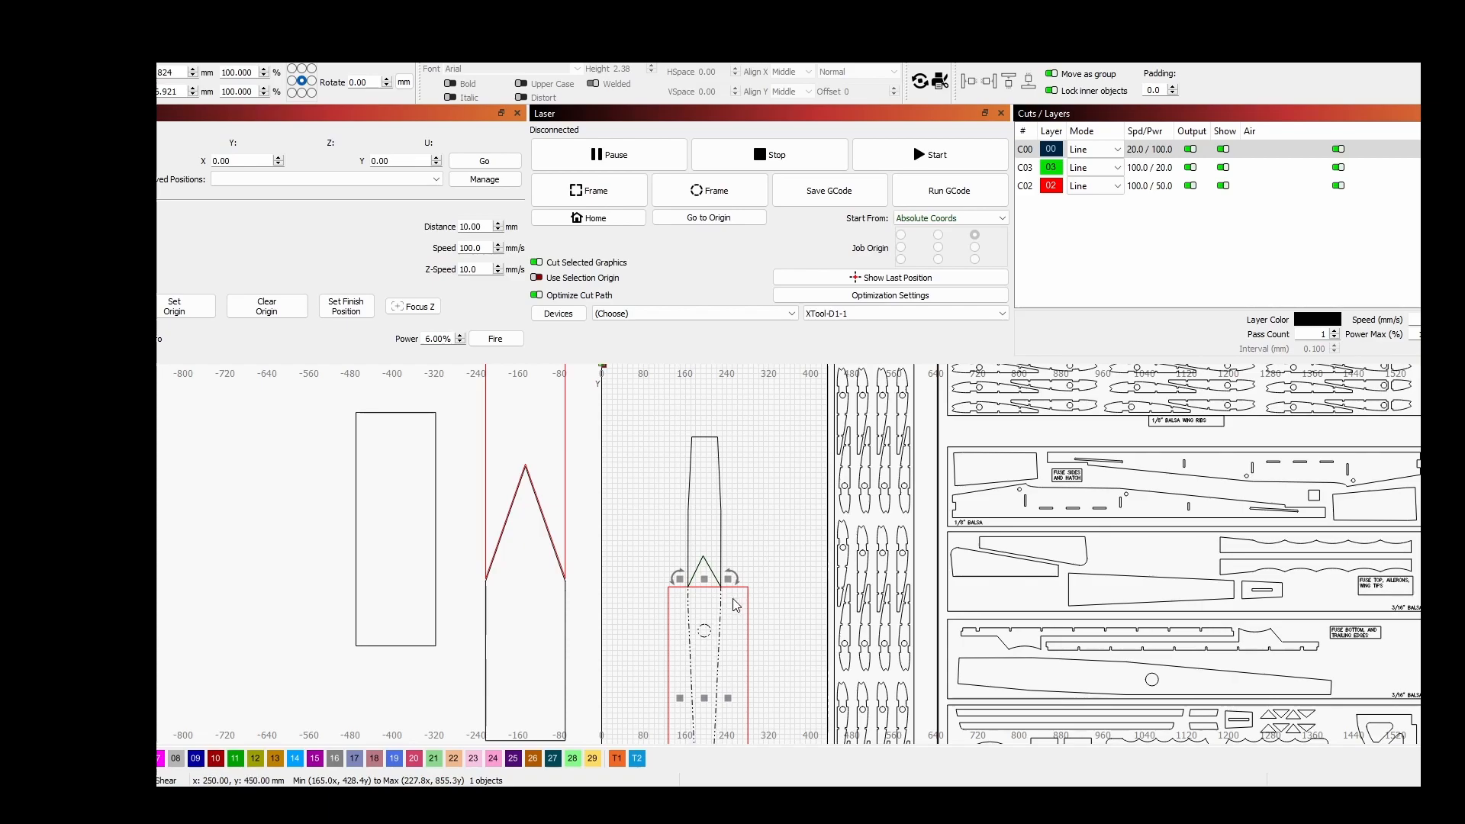
mouse_move(715, 608)
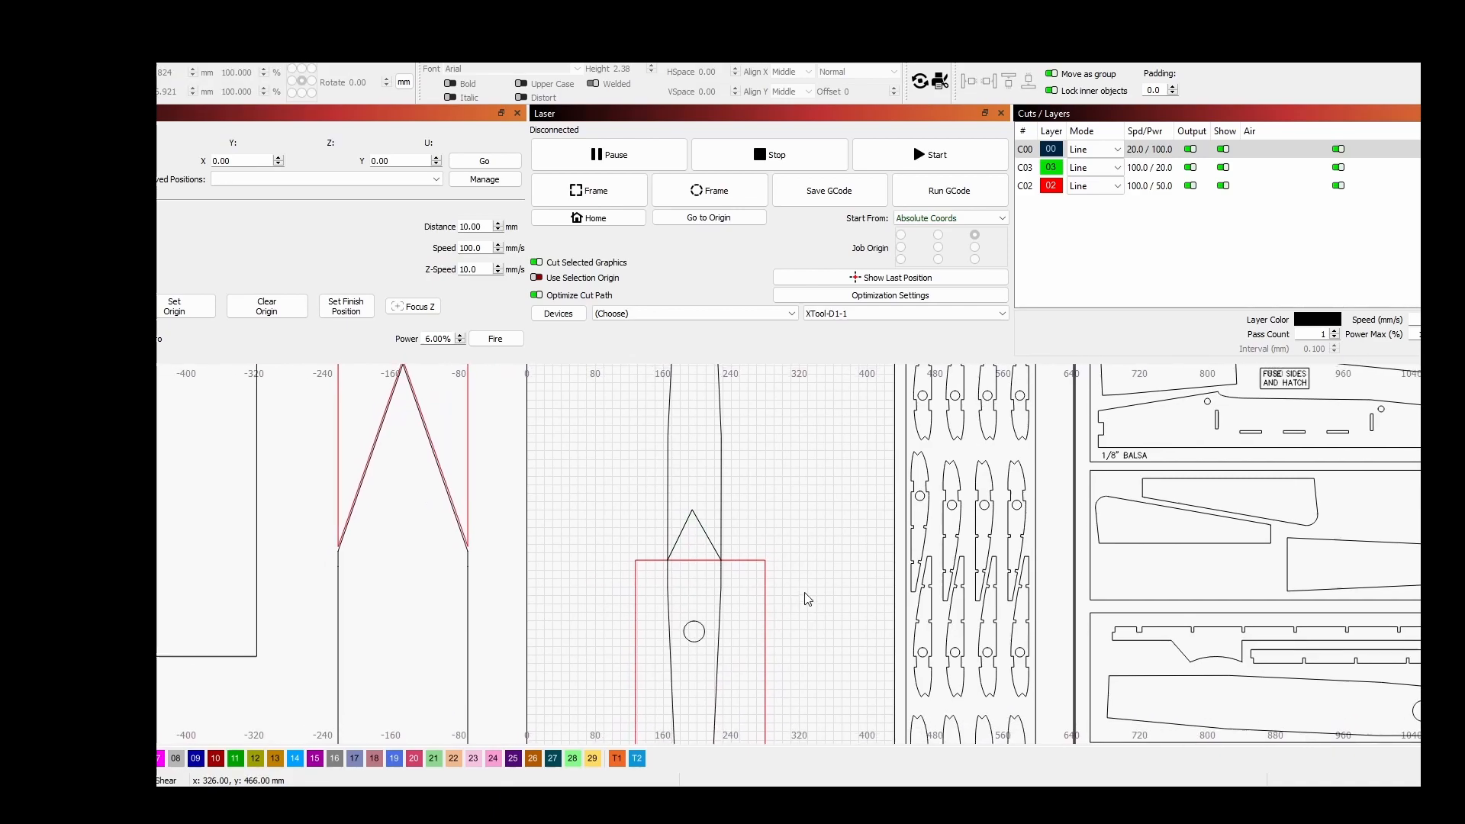
mouse_move(711, 542)
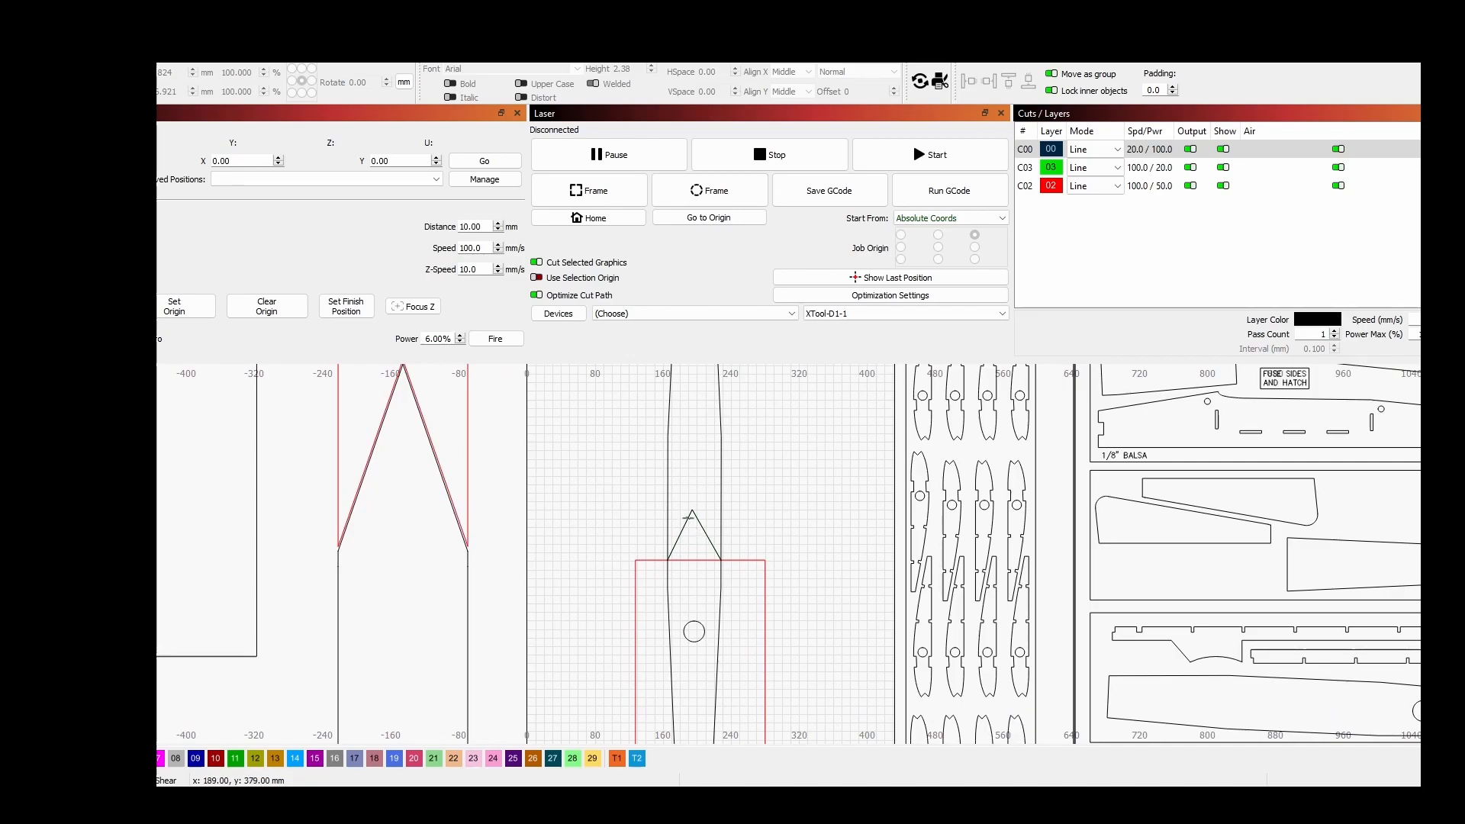
Step: Put the V shape on the green layer and select the long fuselage outline for trimming
left_click(694, 515)
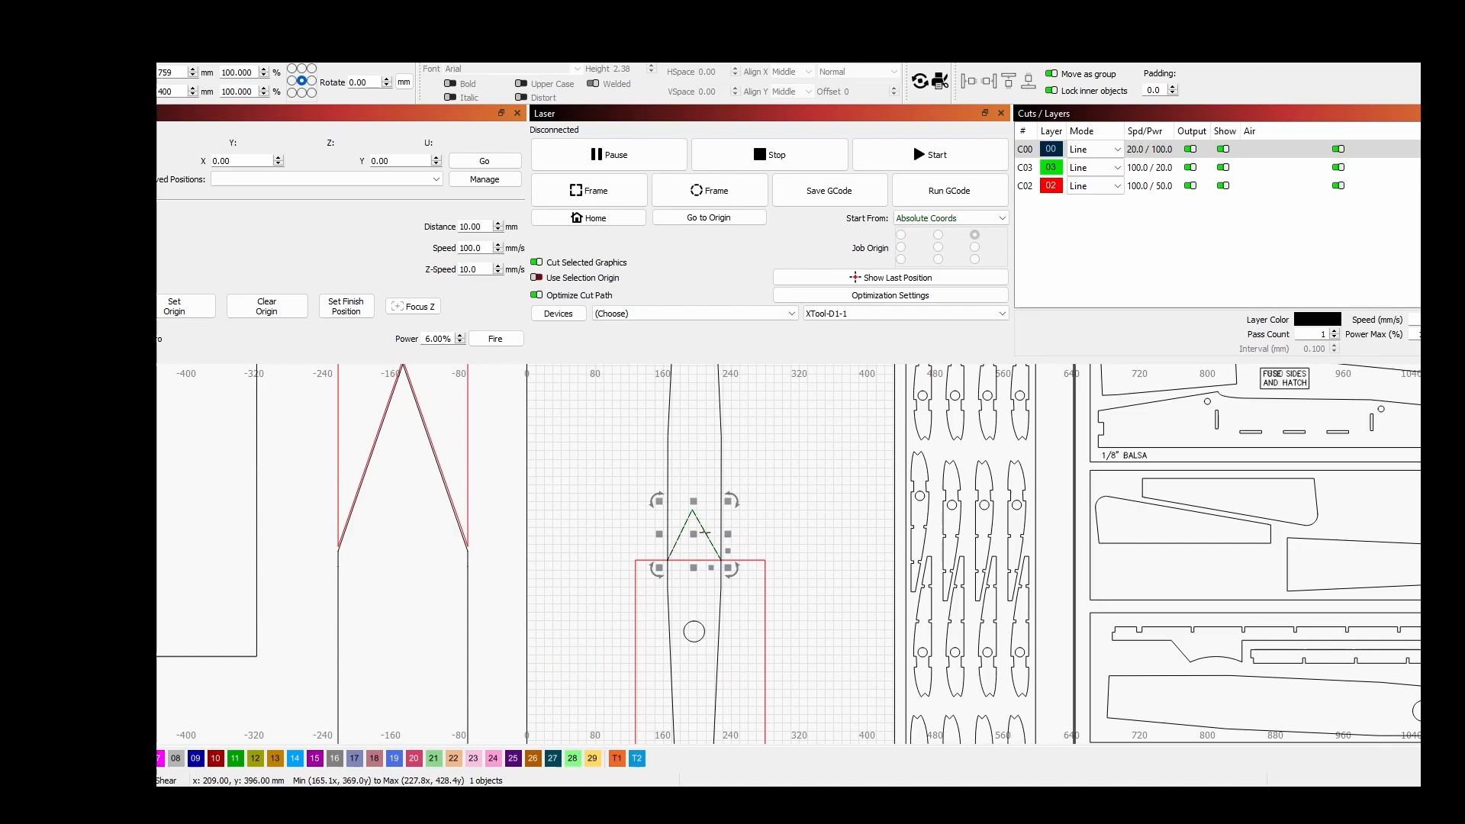
left_click(1024, 167)
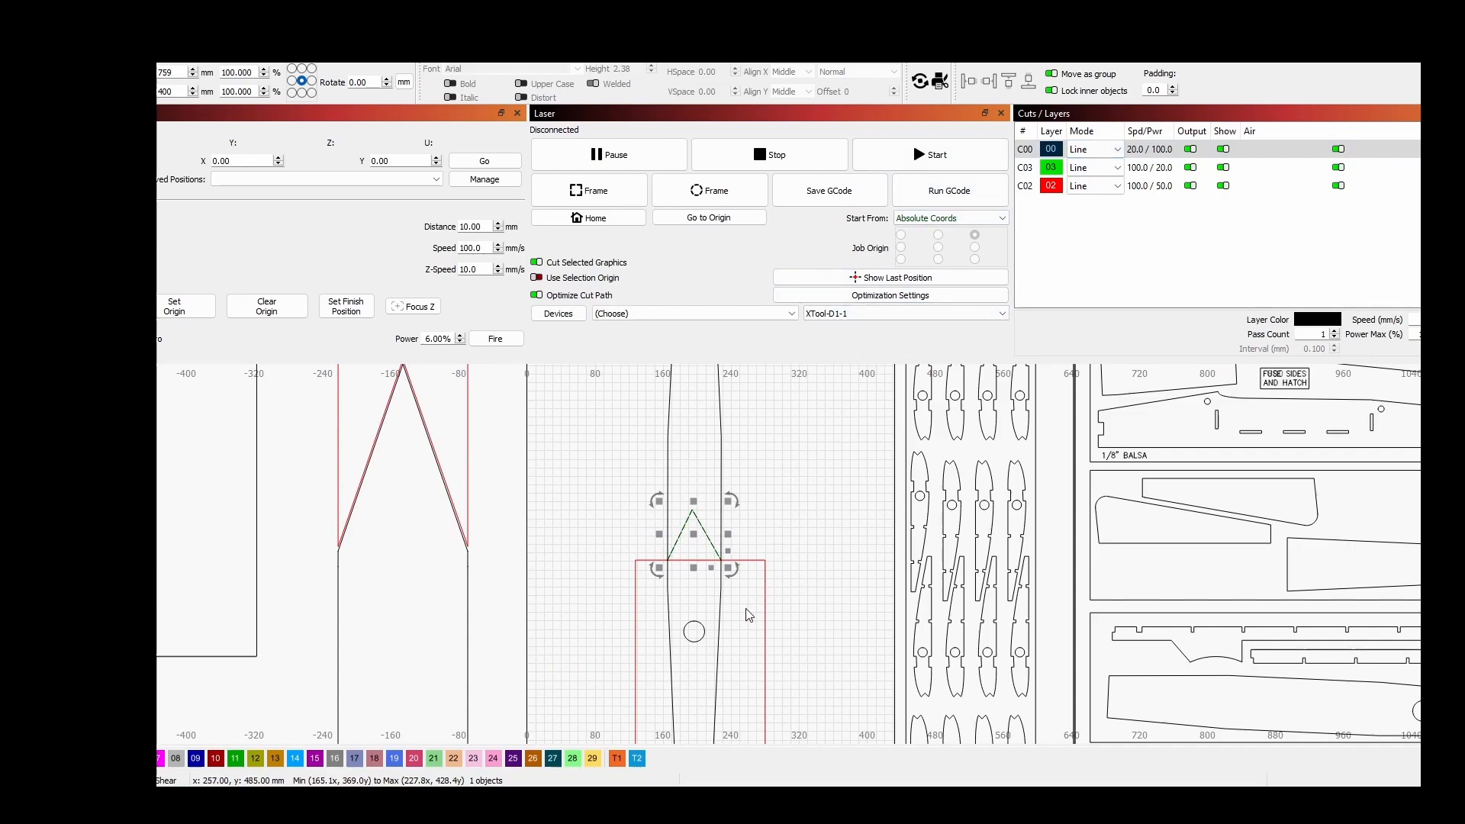
mouse_move(727, 611)
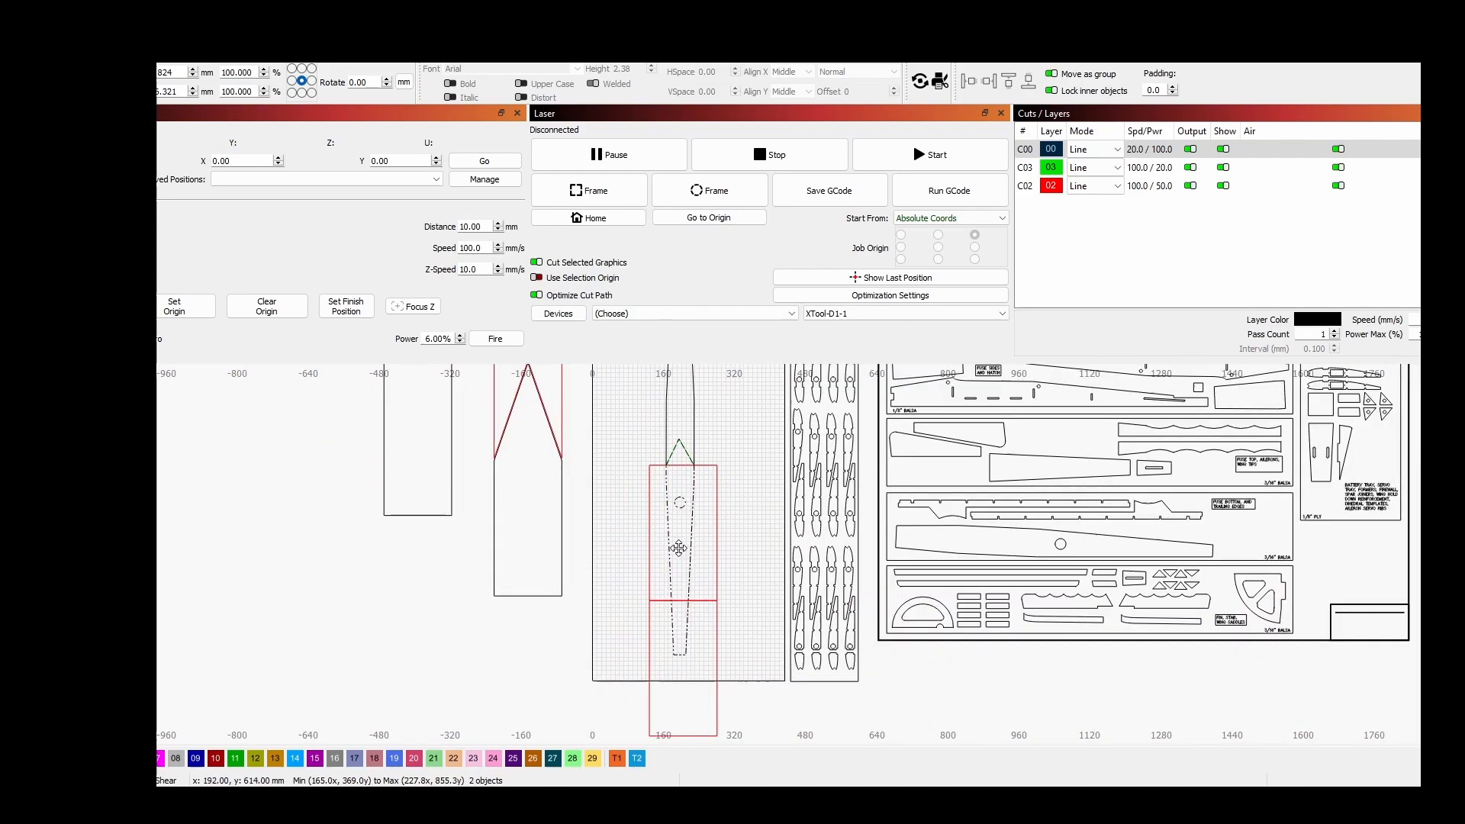
left_click_drag(679, 548, 687, 579)
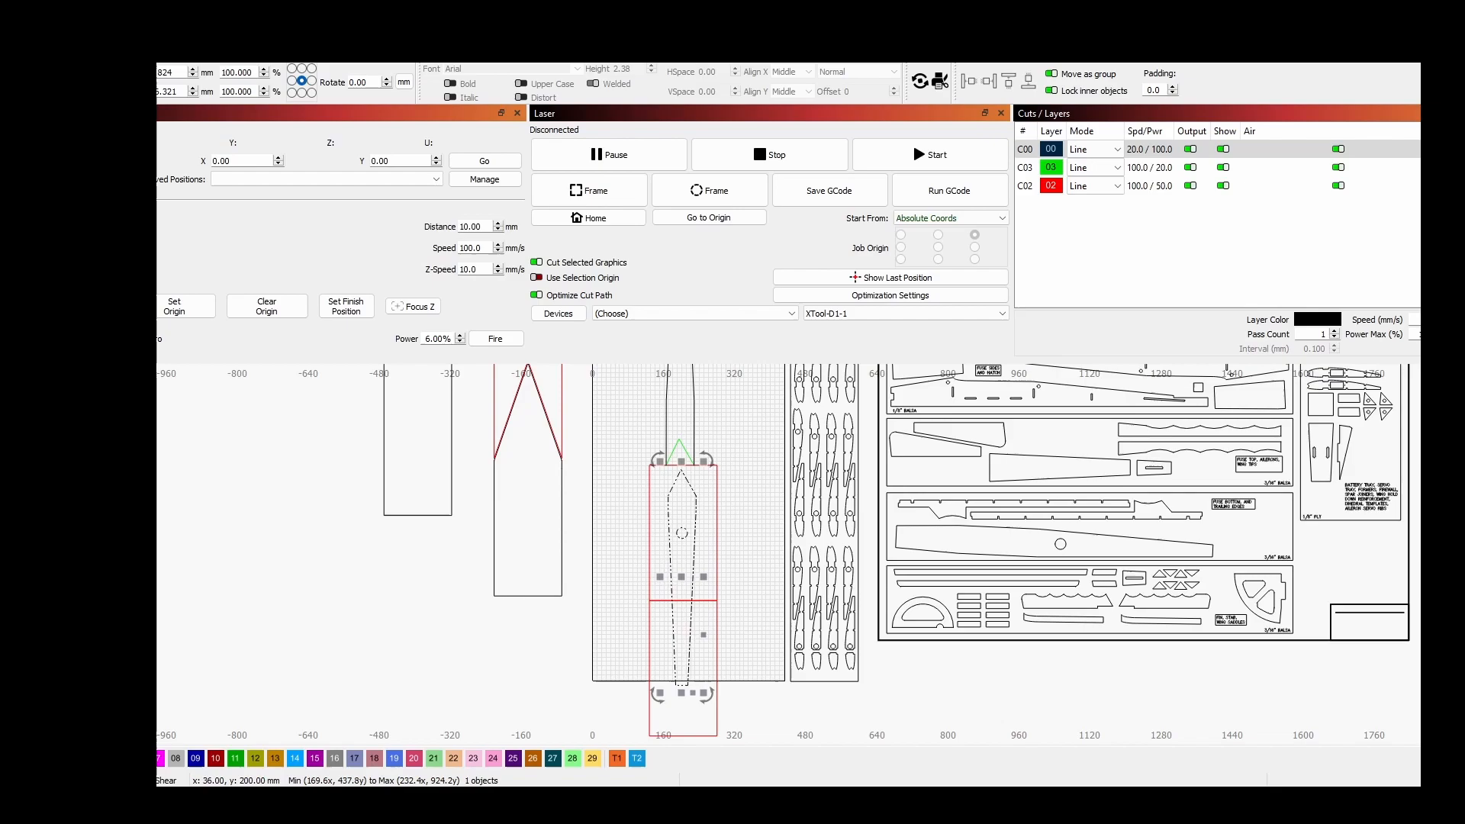
mouse_move(705, 496)
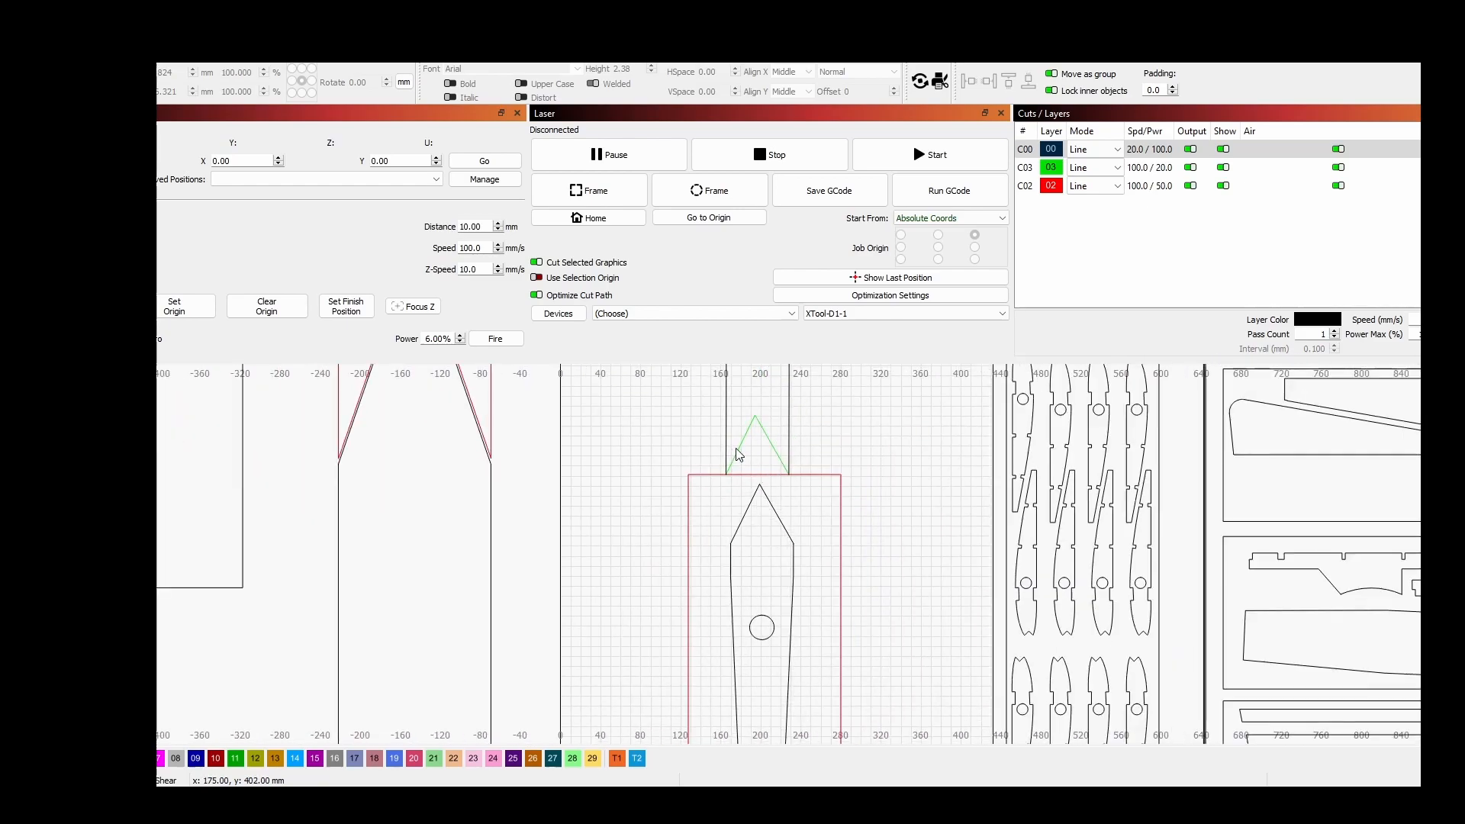
Step: Move the V notch to the black layer and draw a vertical centre line on the next section
left_click(754, 440)
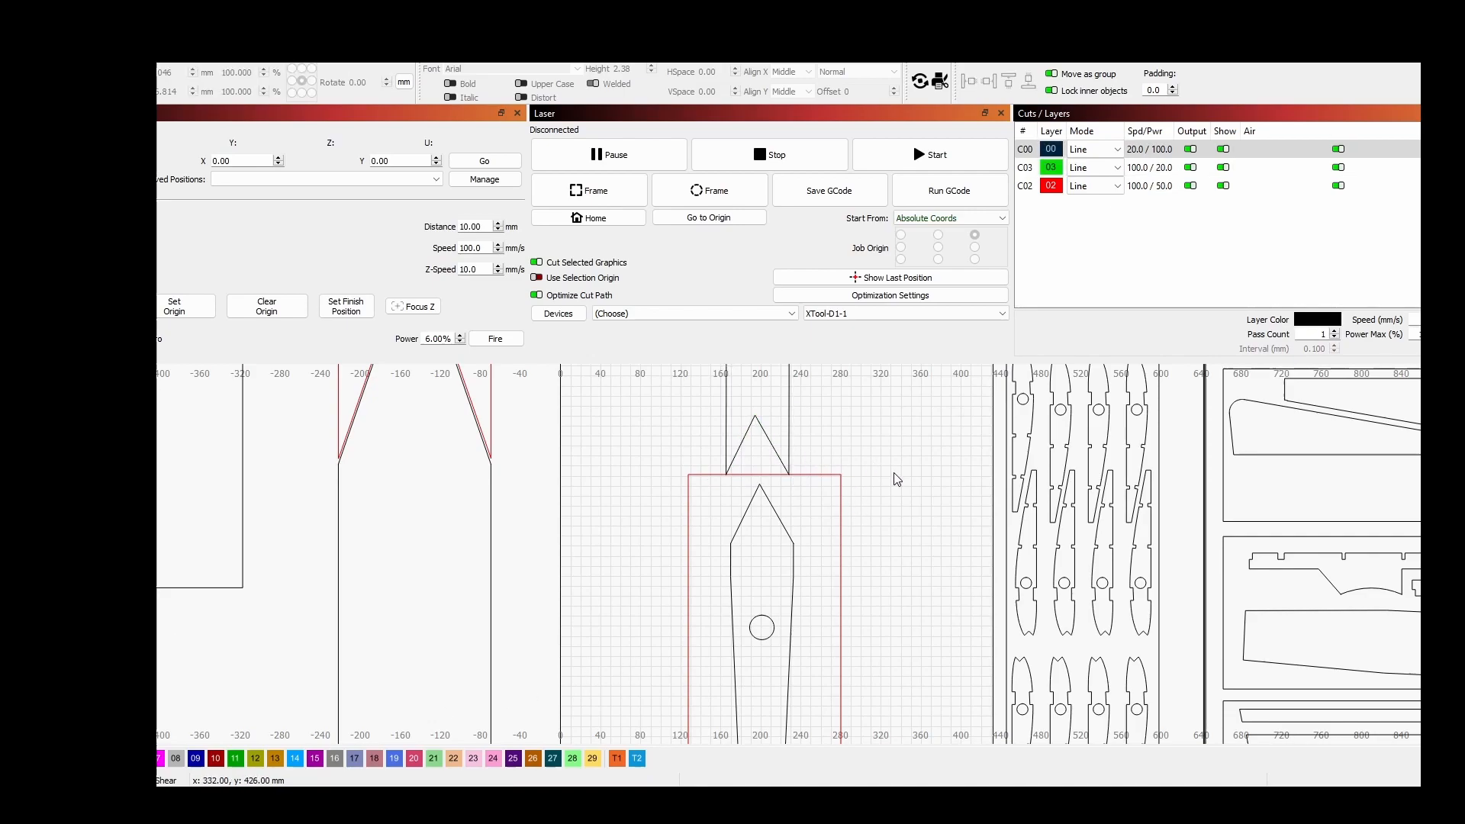
left_click(1075, 166)
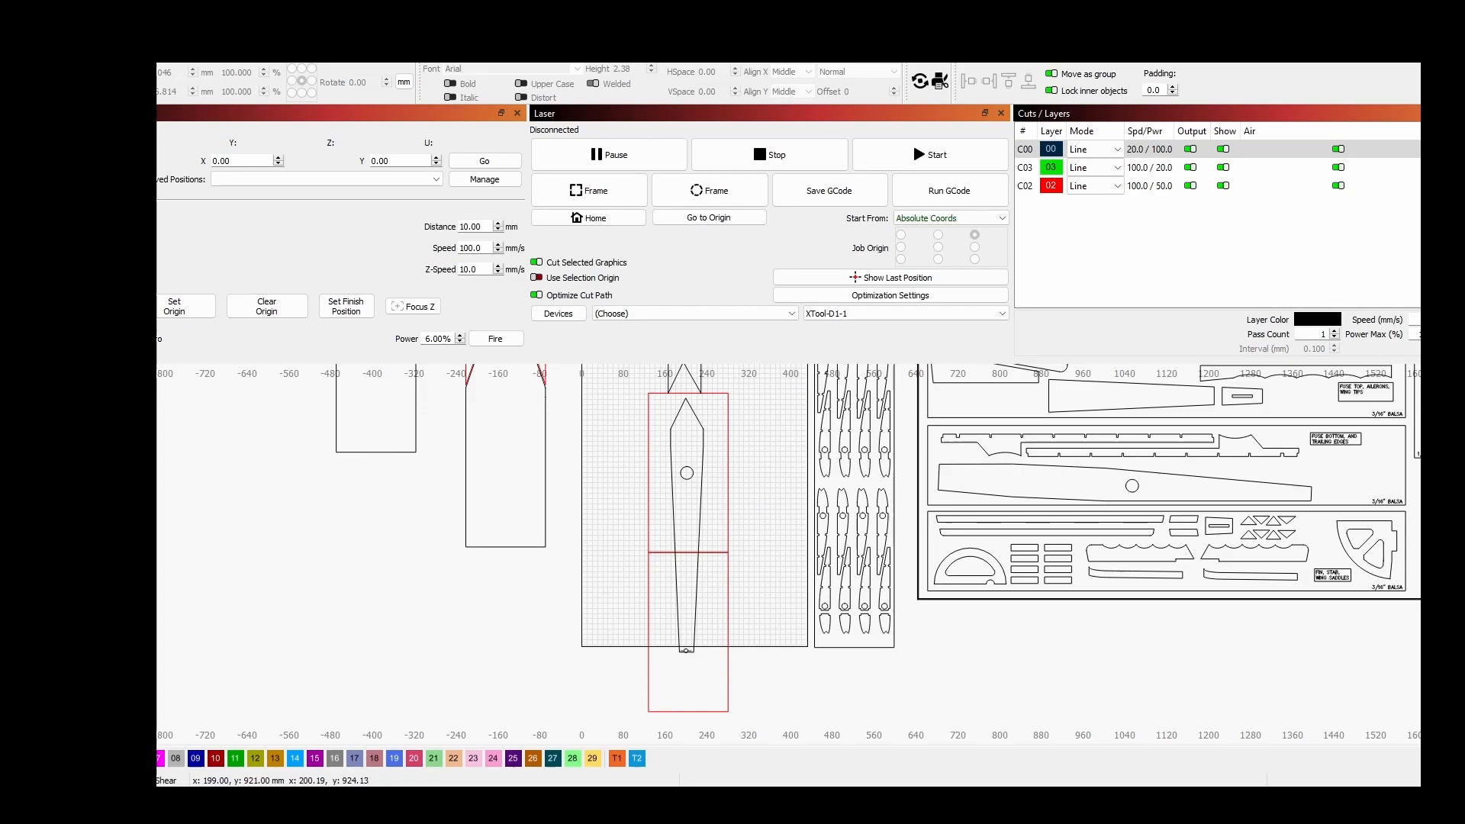
left_click_drag(686, 650, 688, 715)
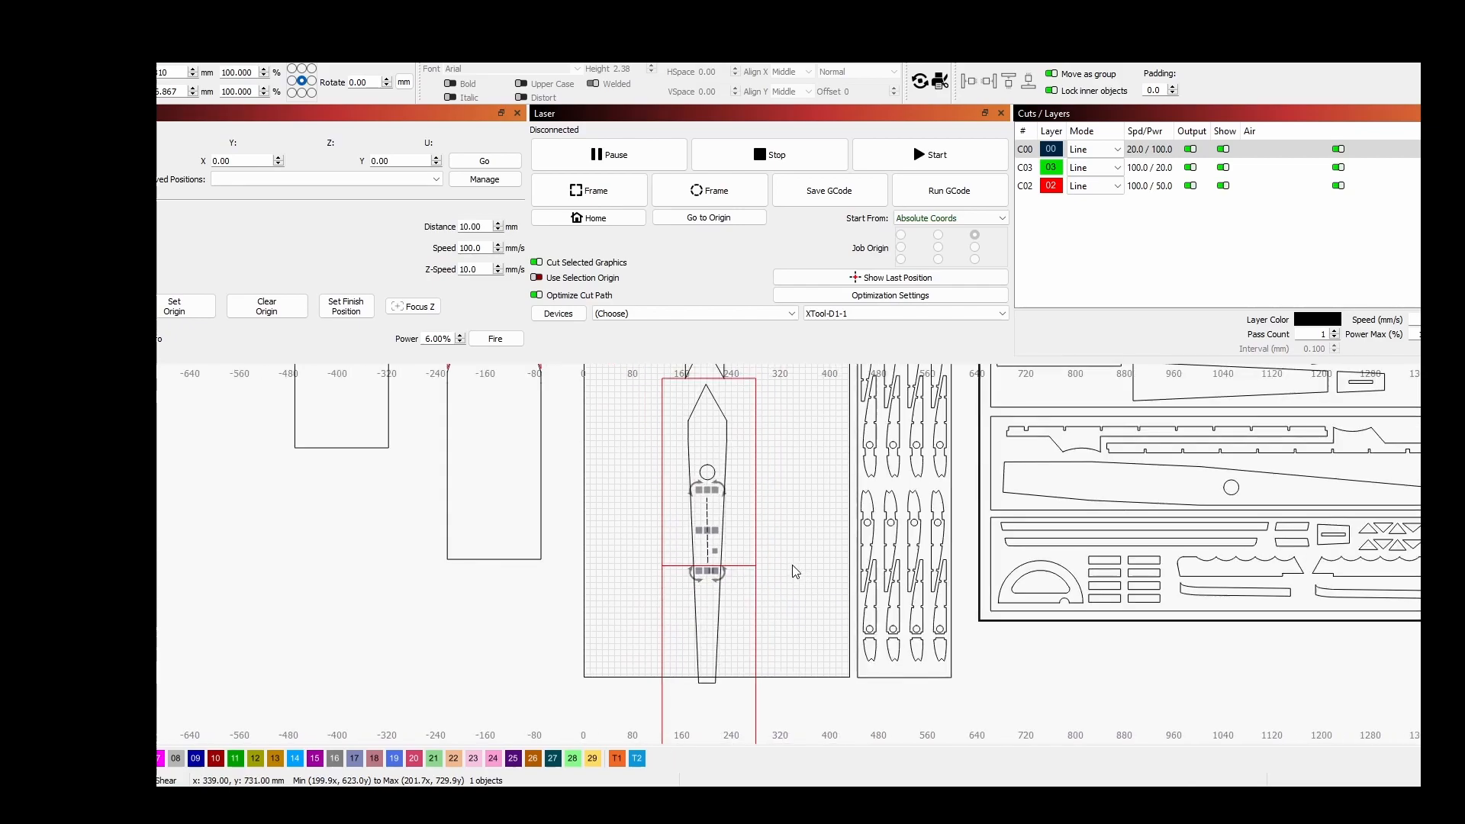
mouse_move(710, 757)
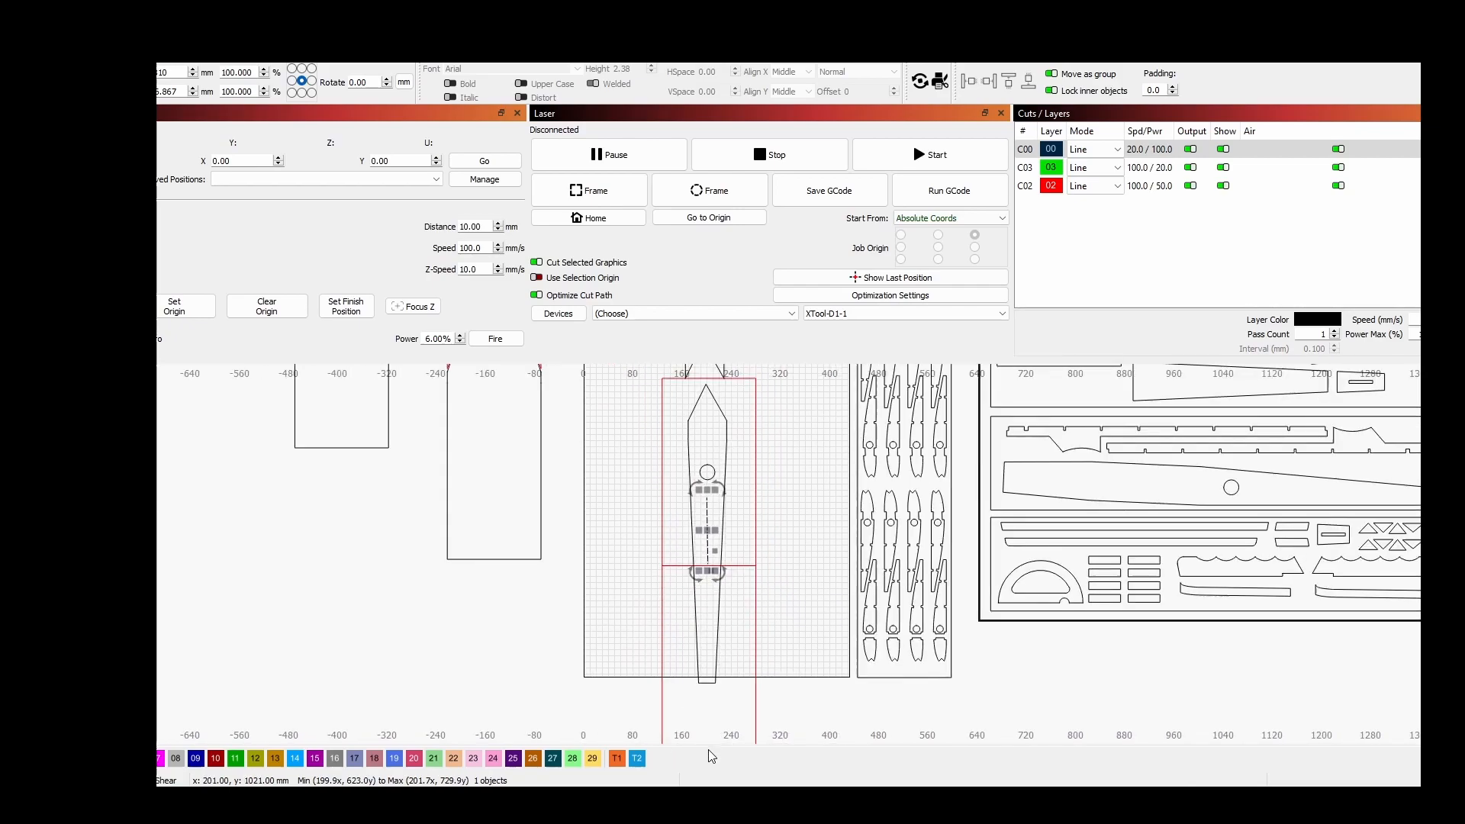
mouse_move(687, 742)
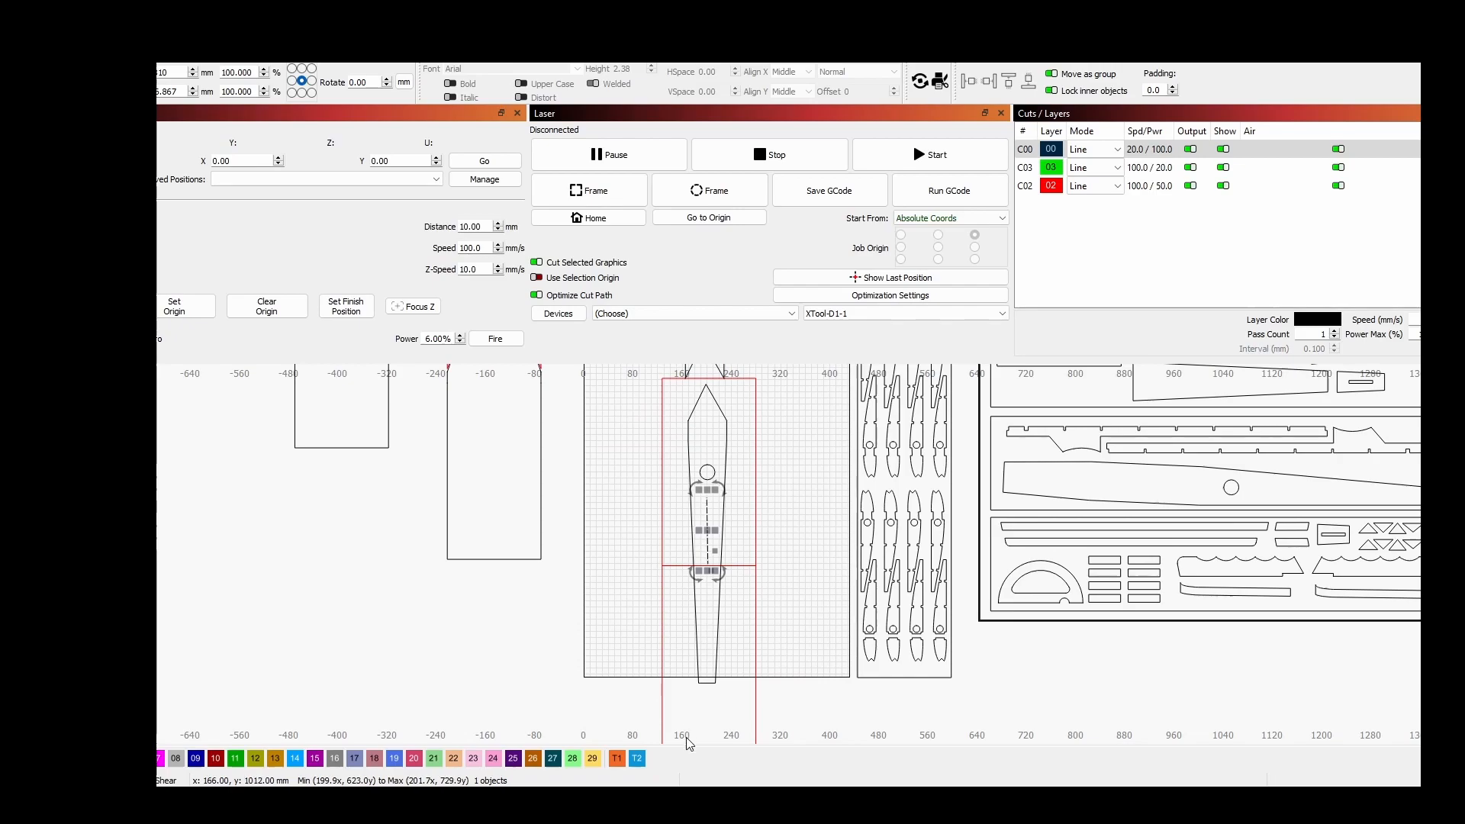
mouse_move(754, 544)
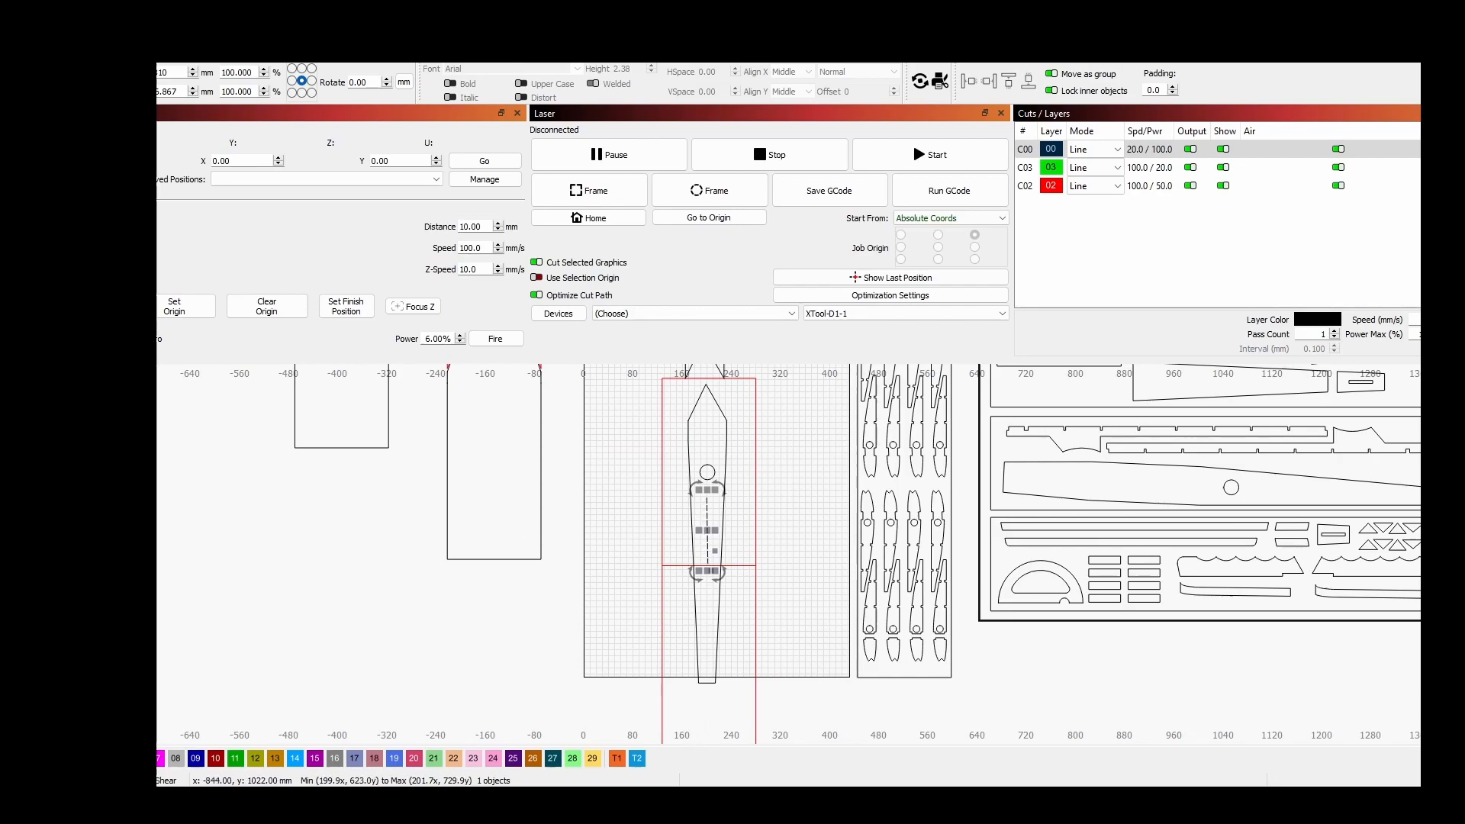
Step: Change the centre line's layer, draw the next V splice at the boundary, and delete the centre line
left_click(1025, 185)
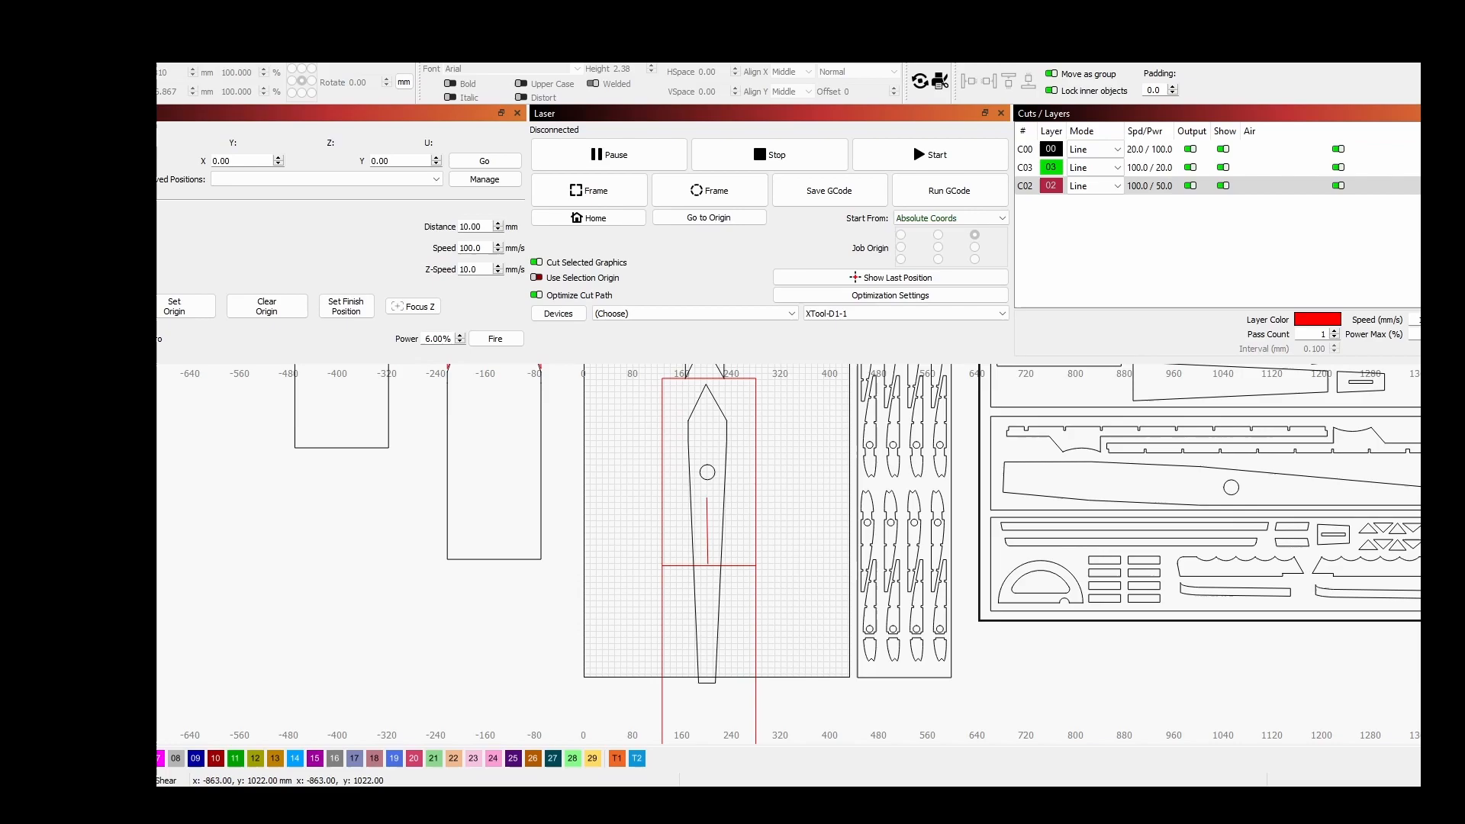
mouse_move(694, 582)
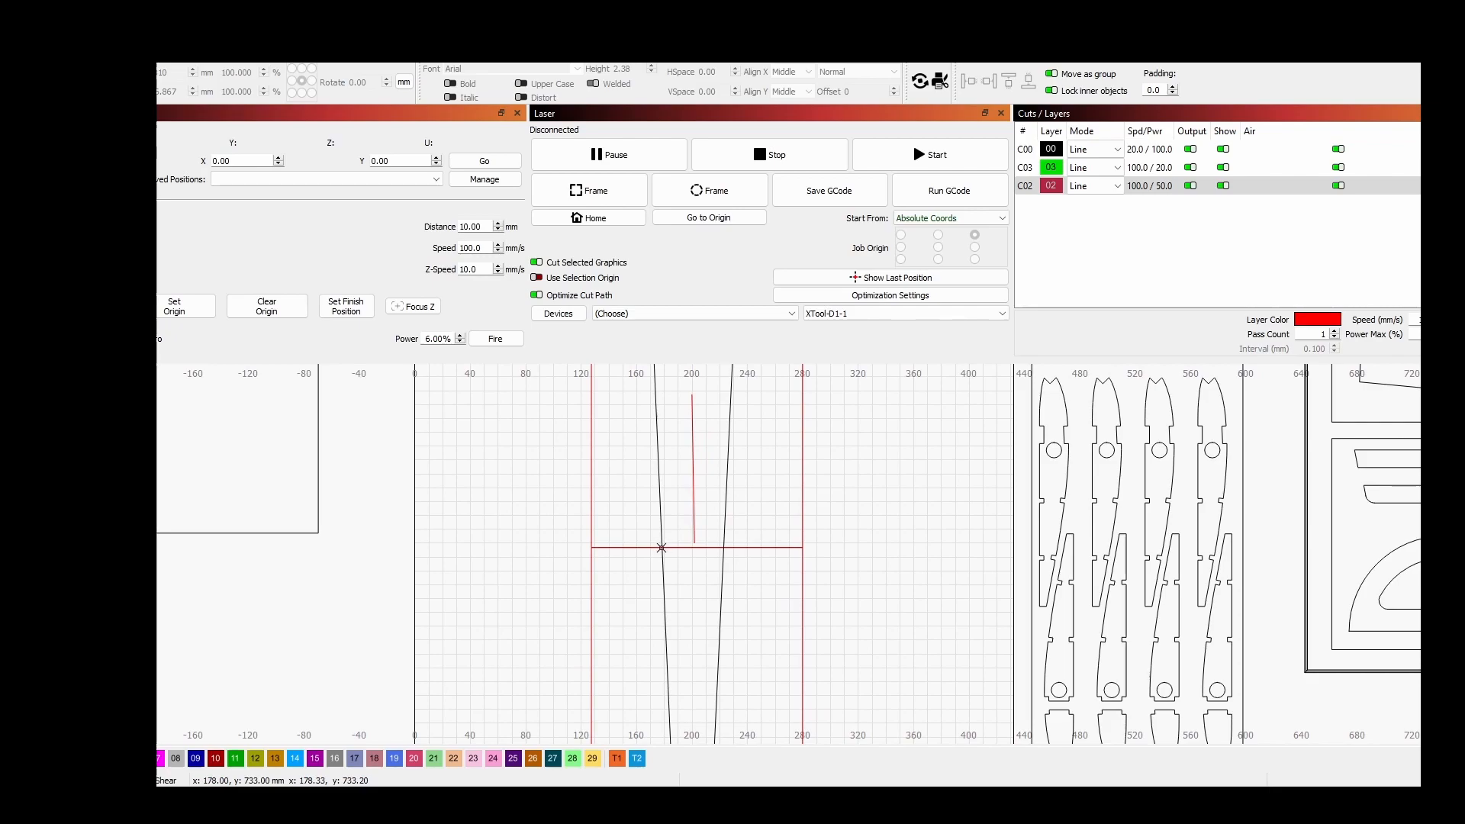
left_click_drag(662, 548, 692, 455)
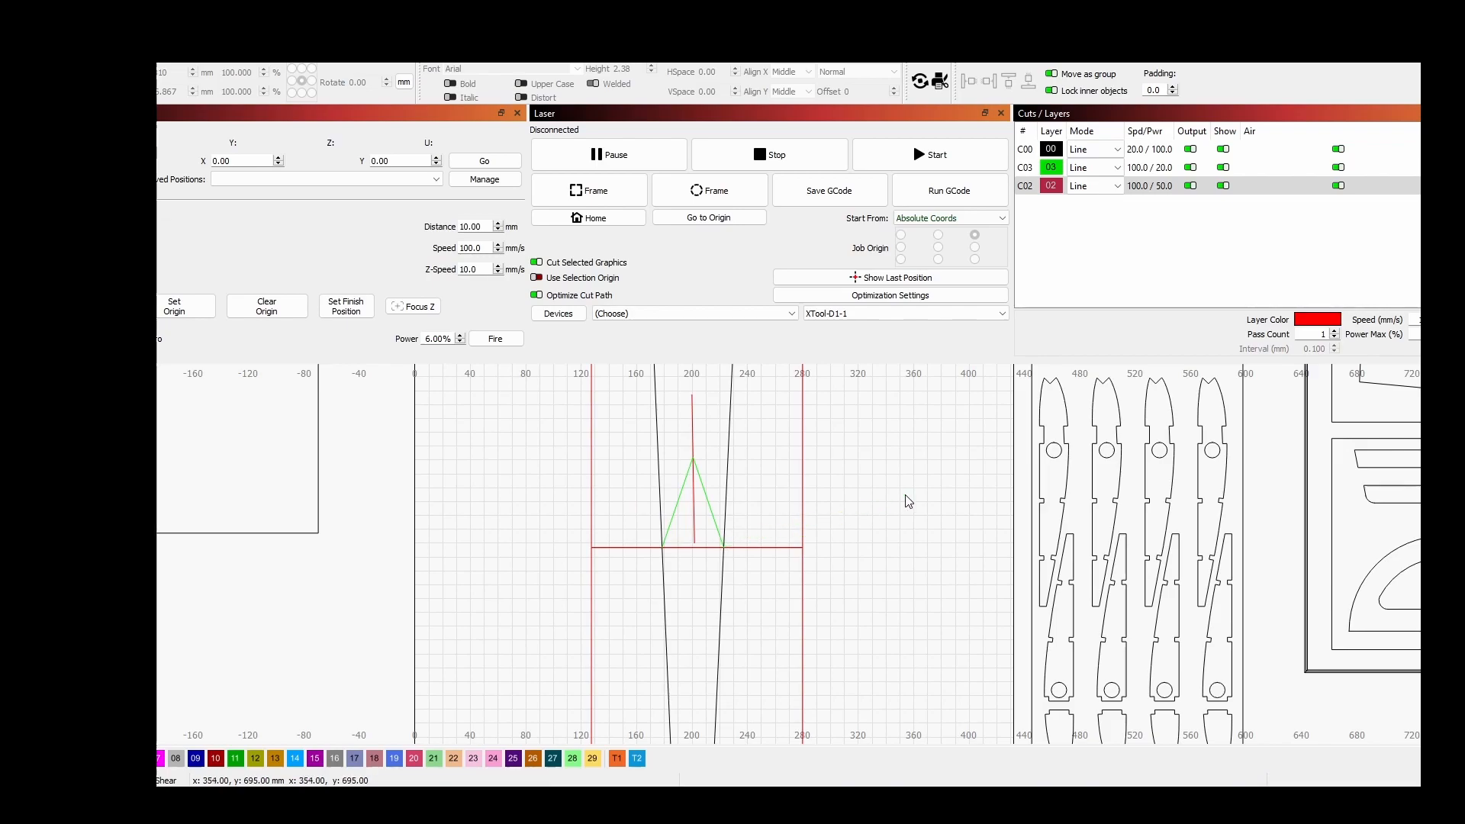
mouse_move(907, 502)
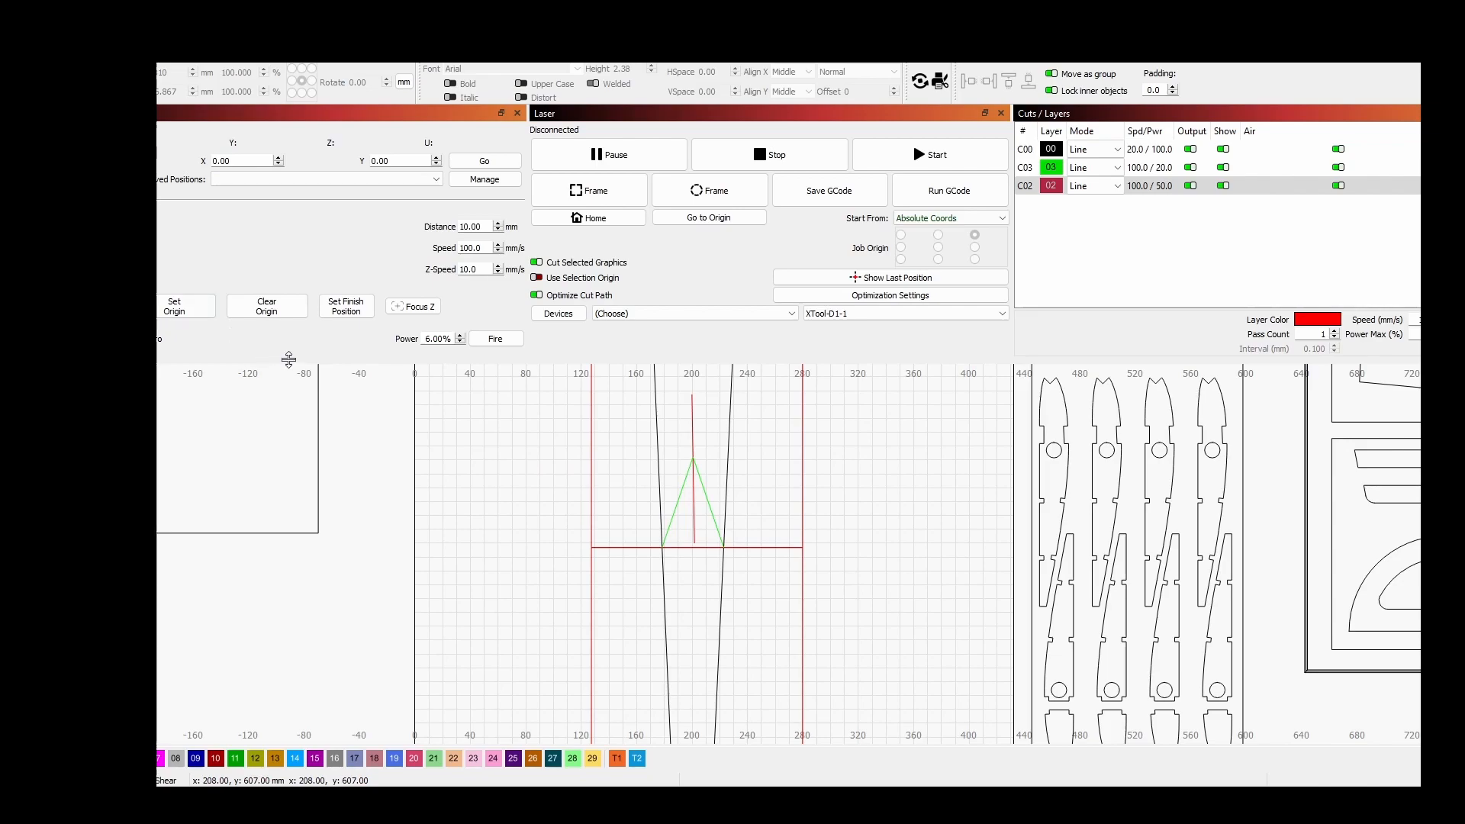
left_click(693, 467)
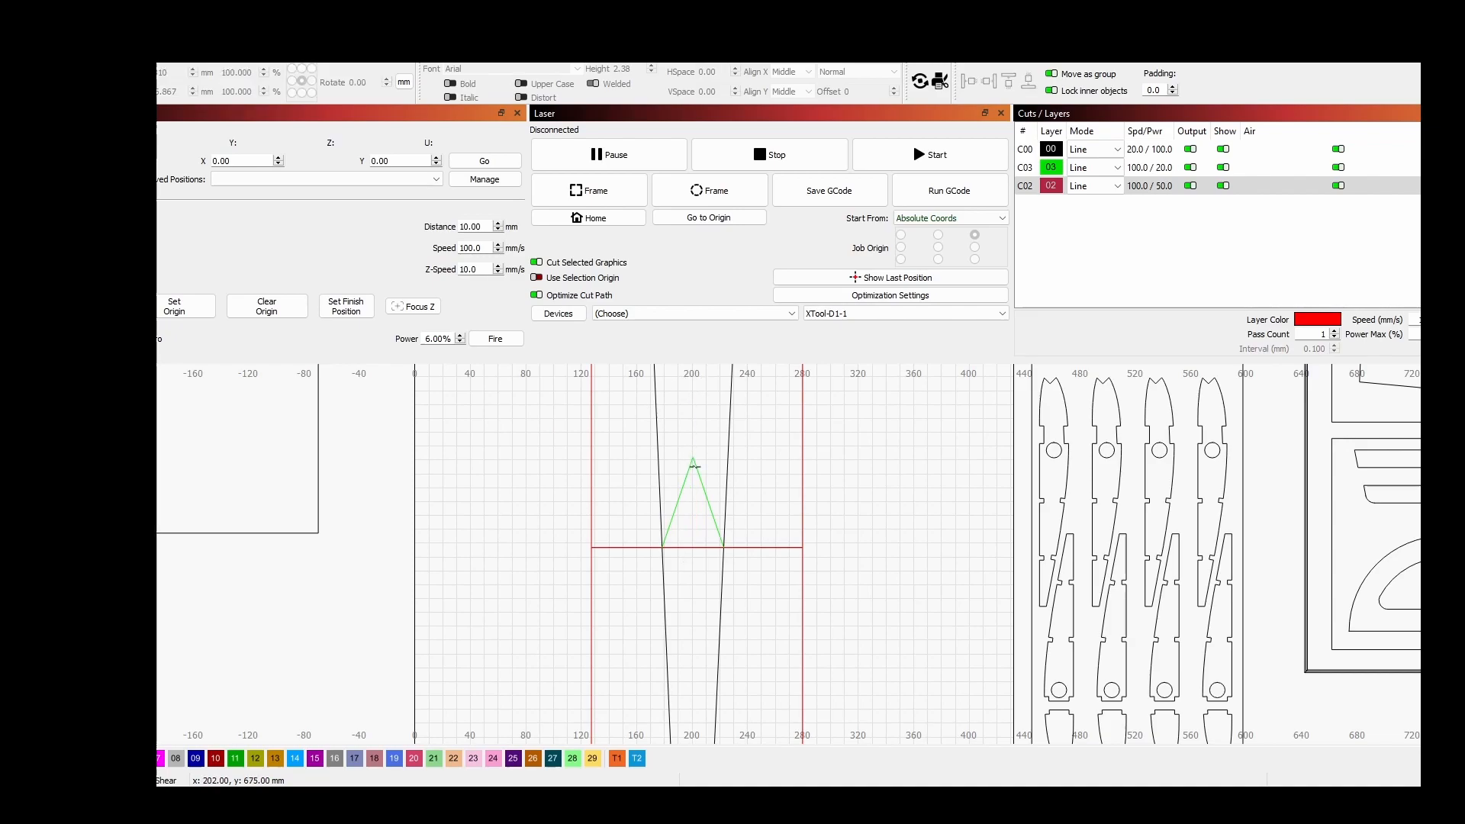
left_click(691, 495)
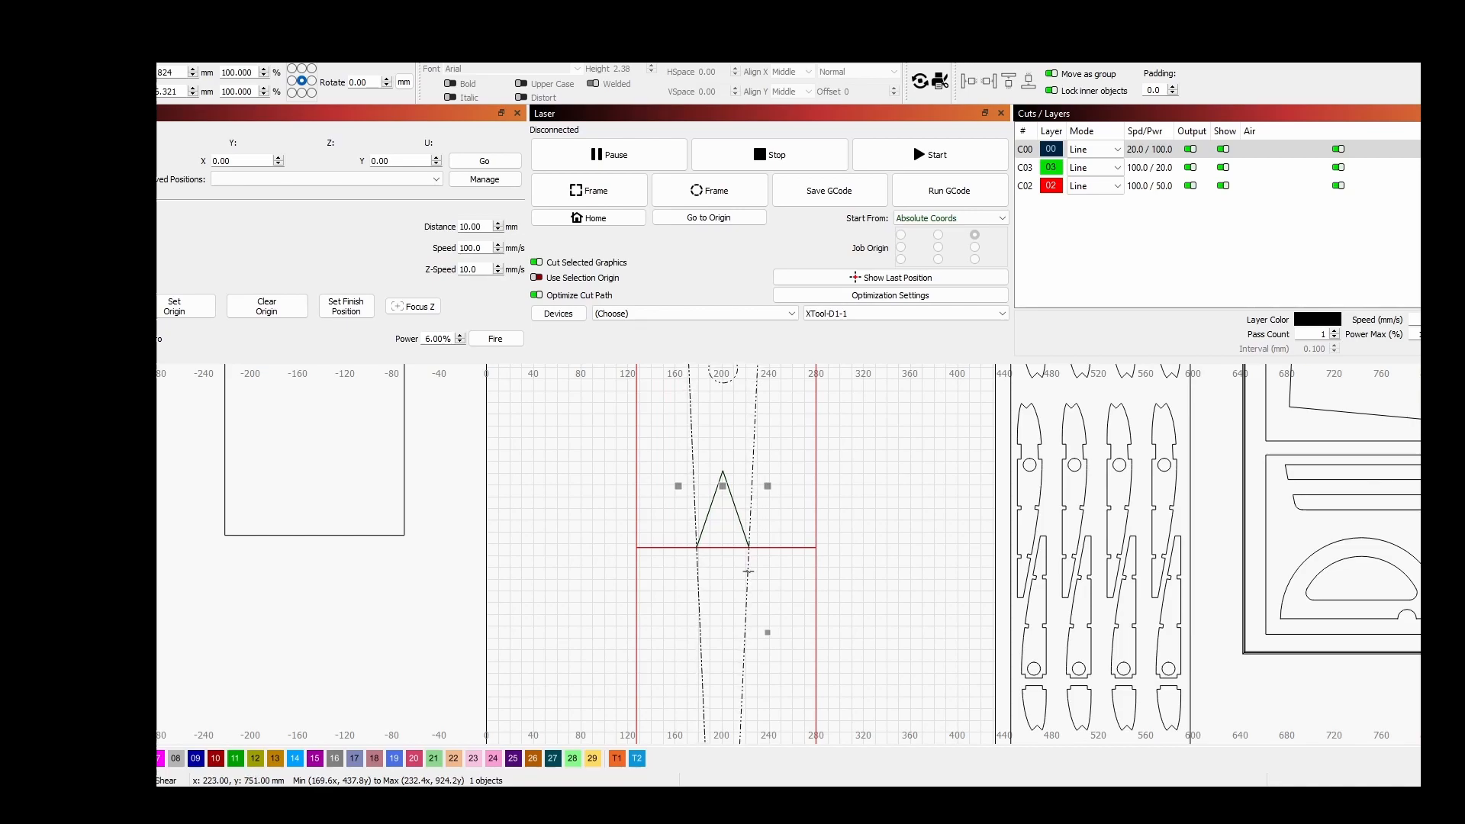
mouse_move(950, 590)
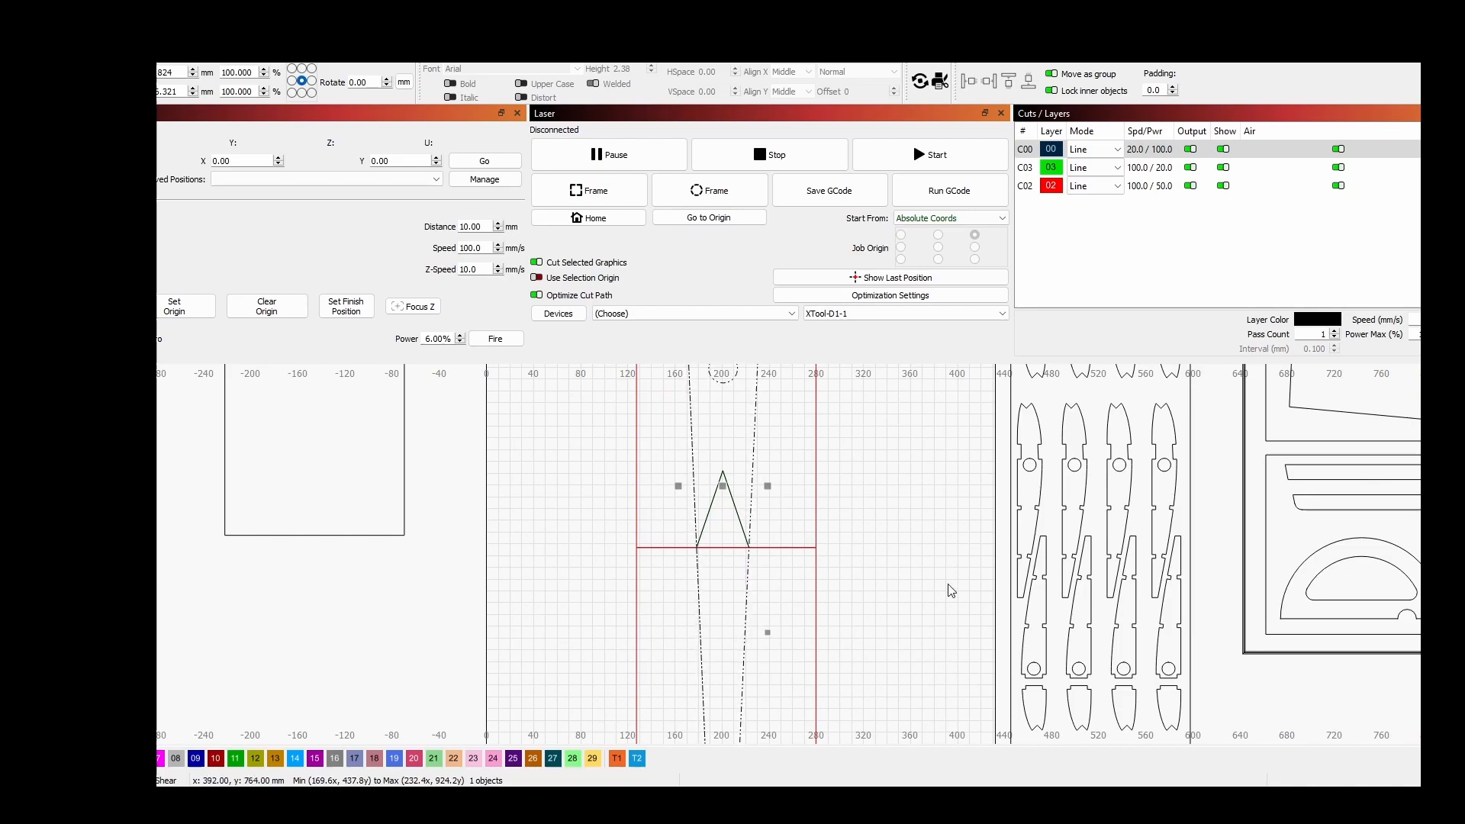
mouse_move(821, 469)
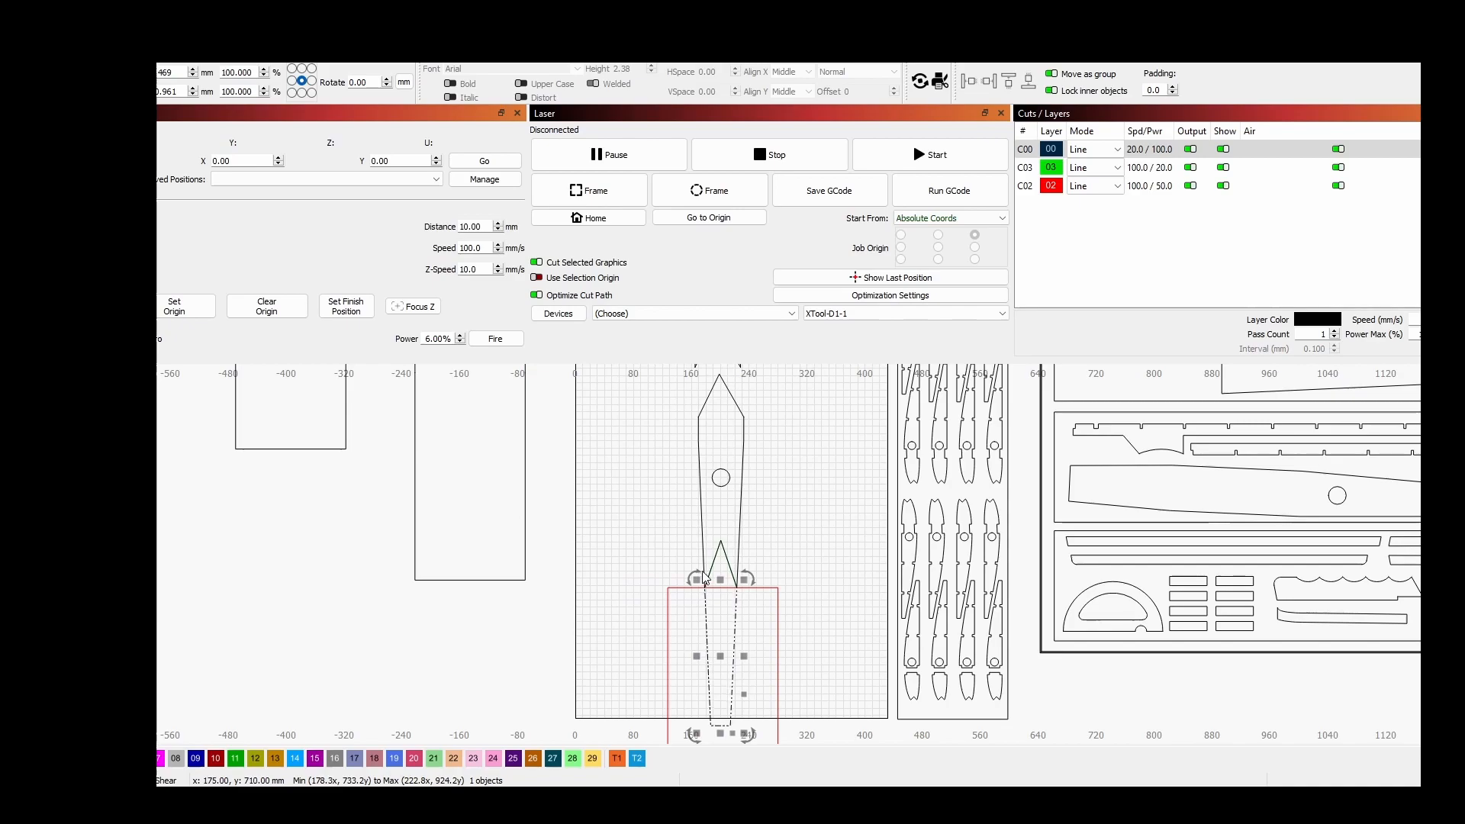
mouse_move(823, 545)
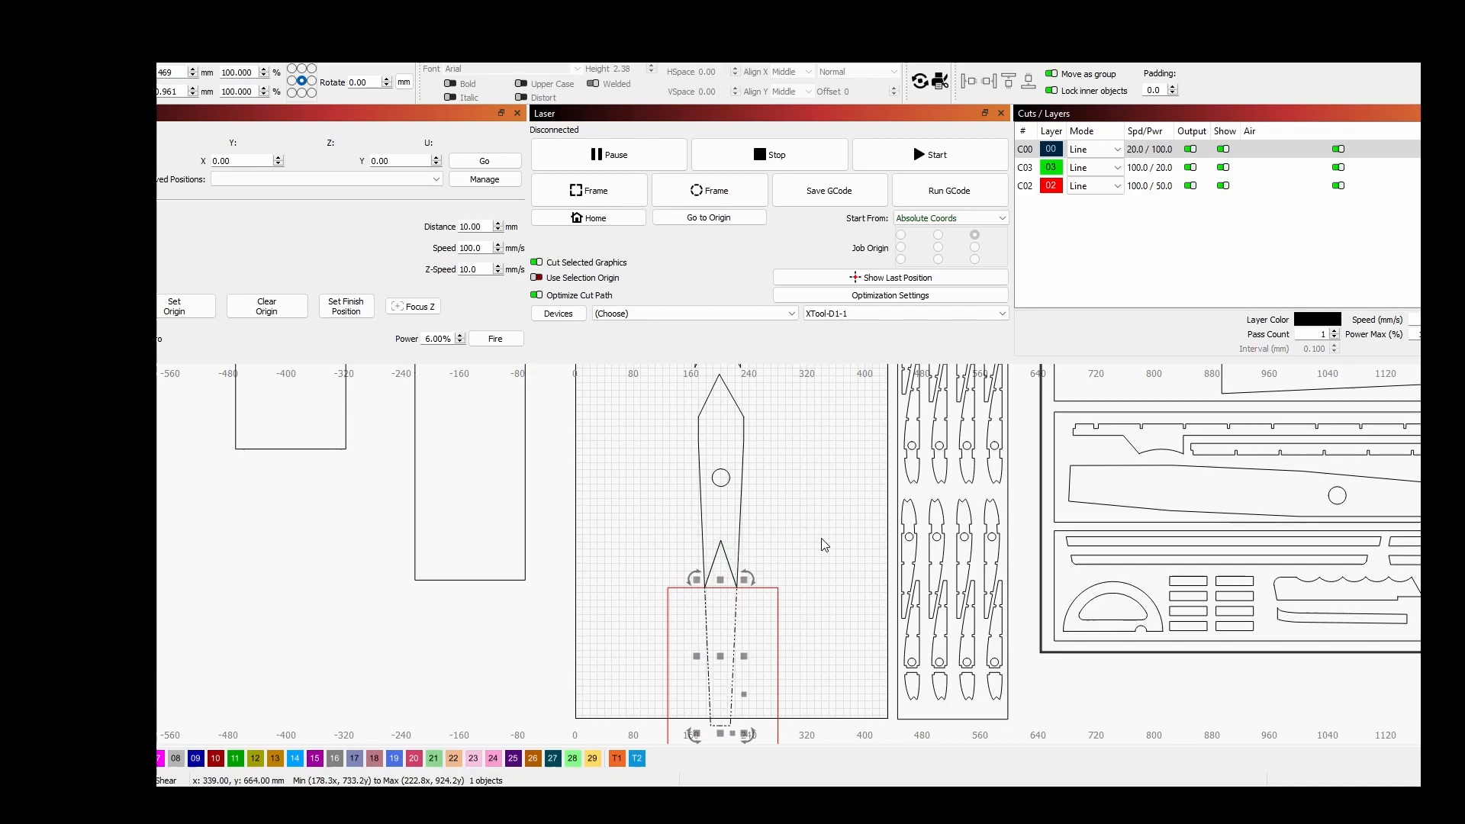
mouse_move(734, 640)
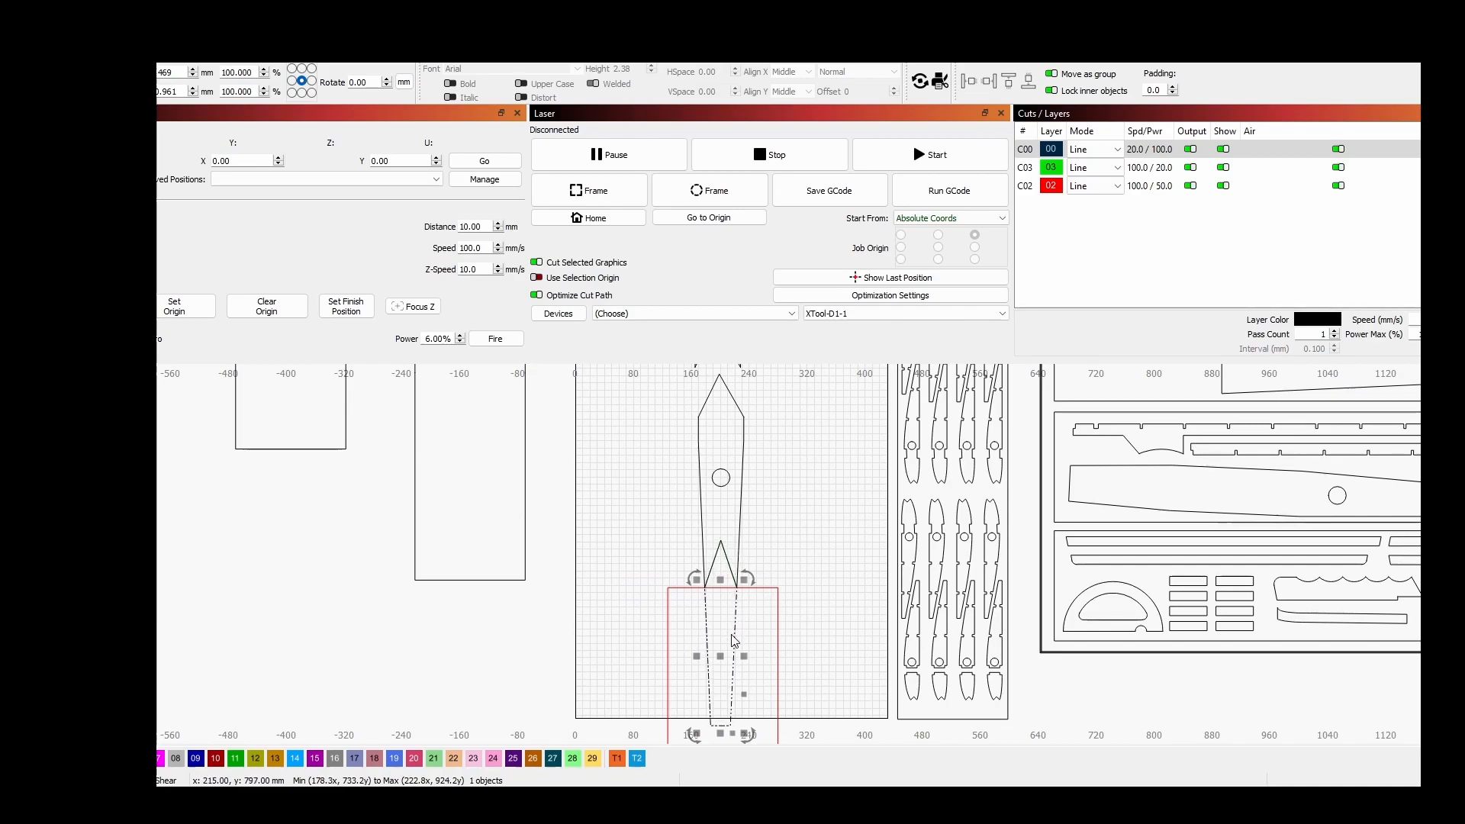
mouse_move(746, 613)
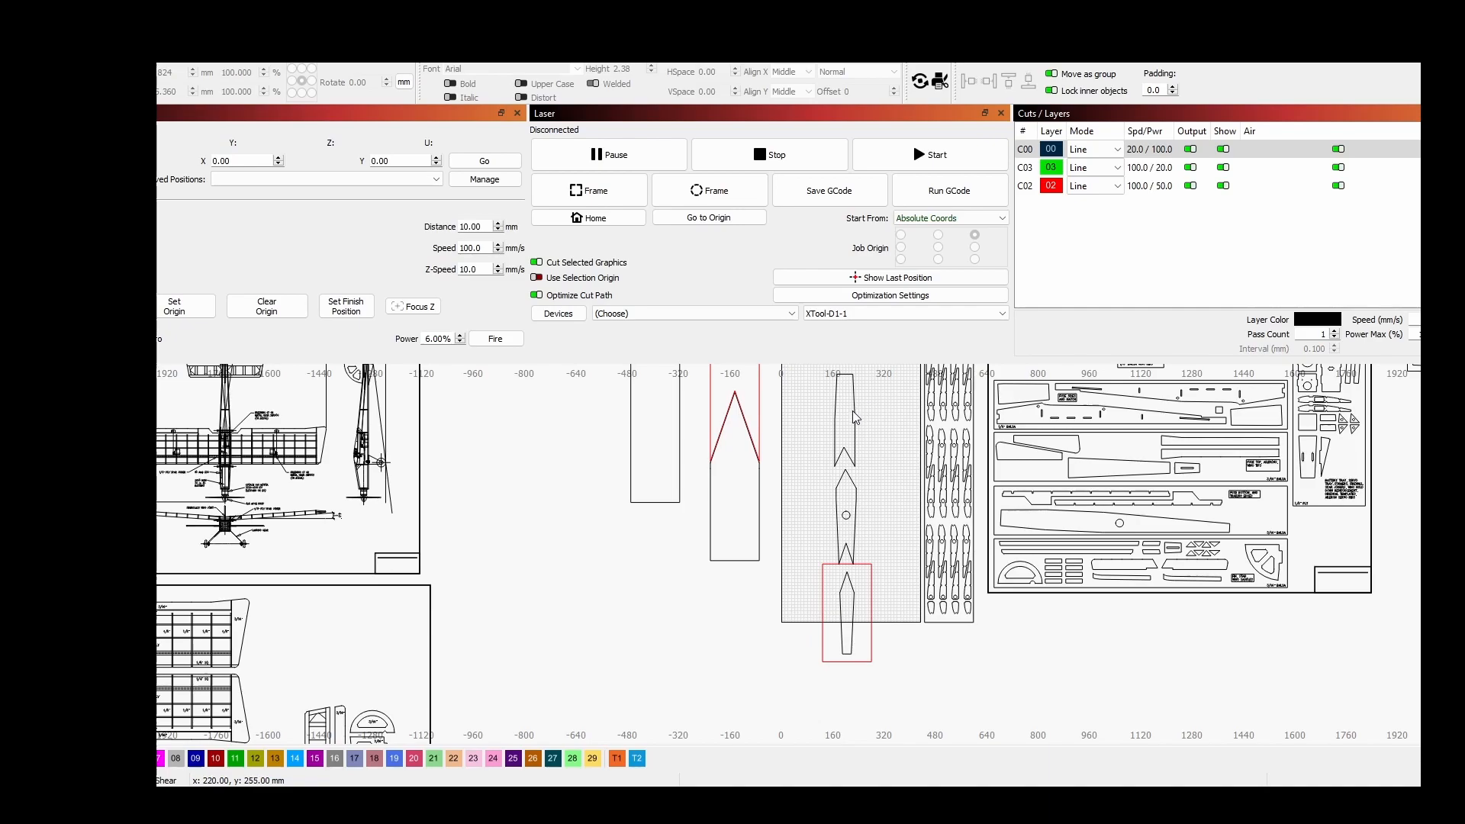
mouse_move(869, 633)
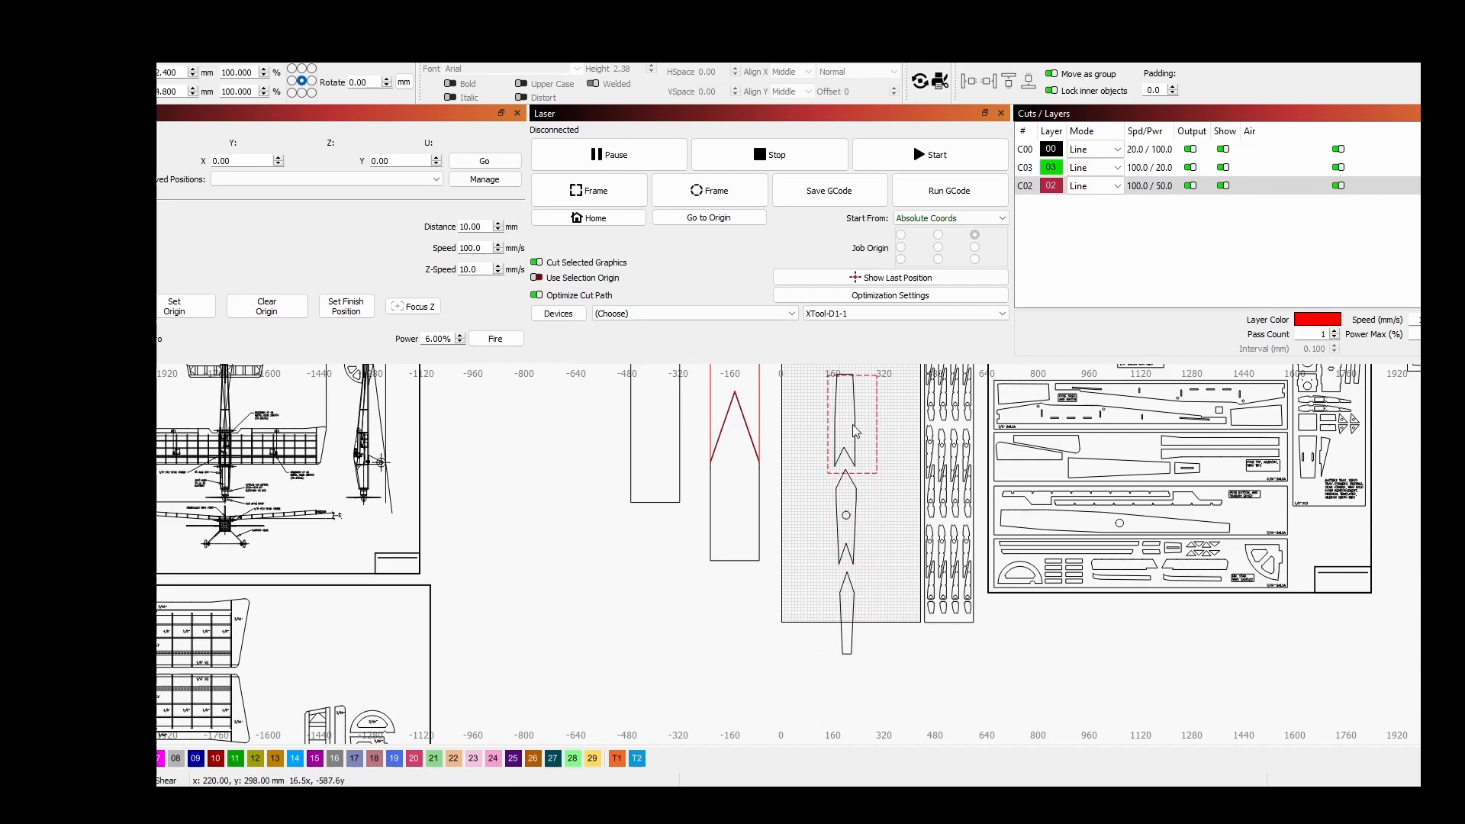
Step: Select the top fuselage section and check the three V-spliced sections laid out on the bed
left_click(848, 420)
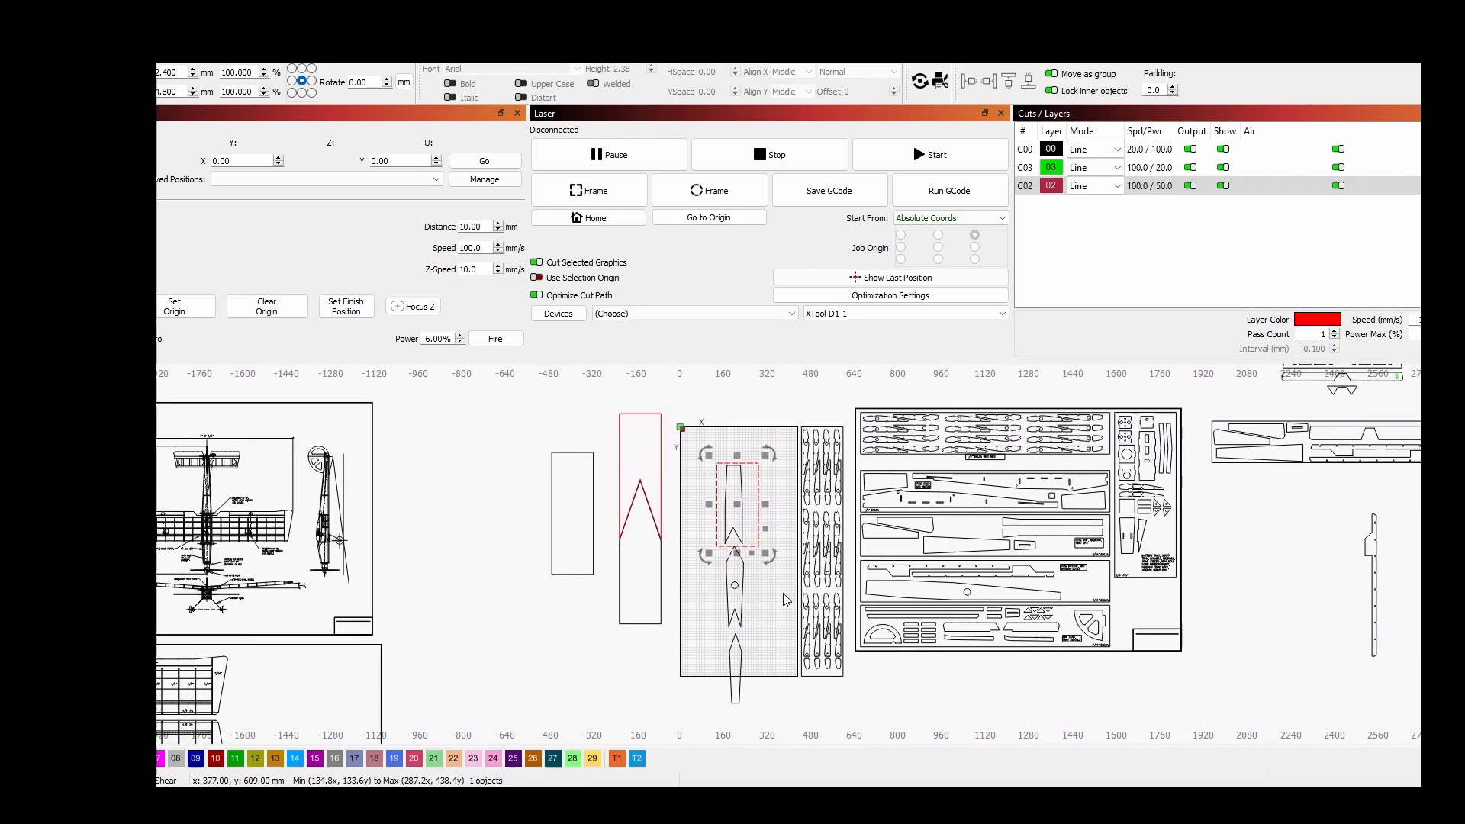
mouse_move(735, 570)
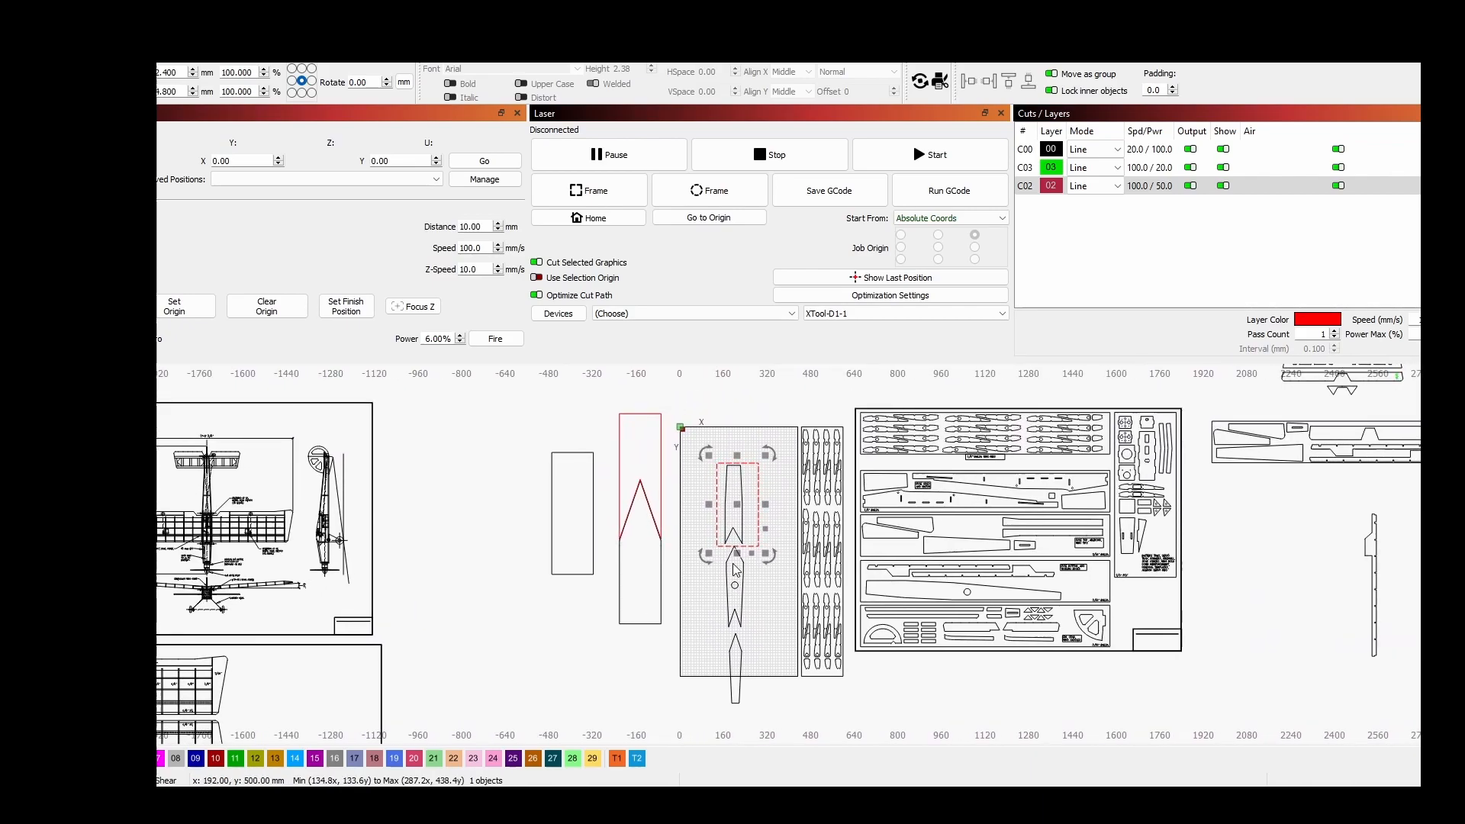
left_click_drag(735, 504, 735, 532)
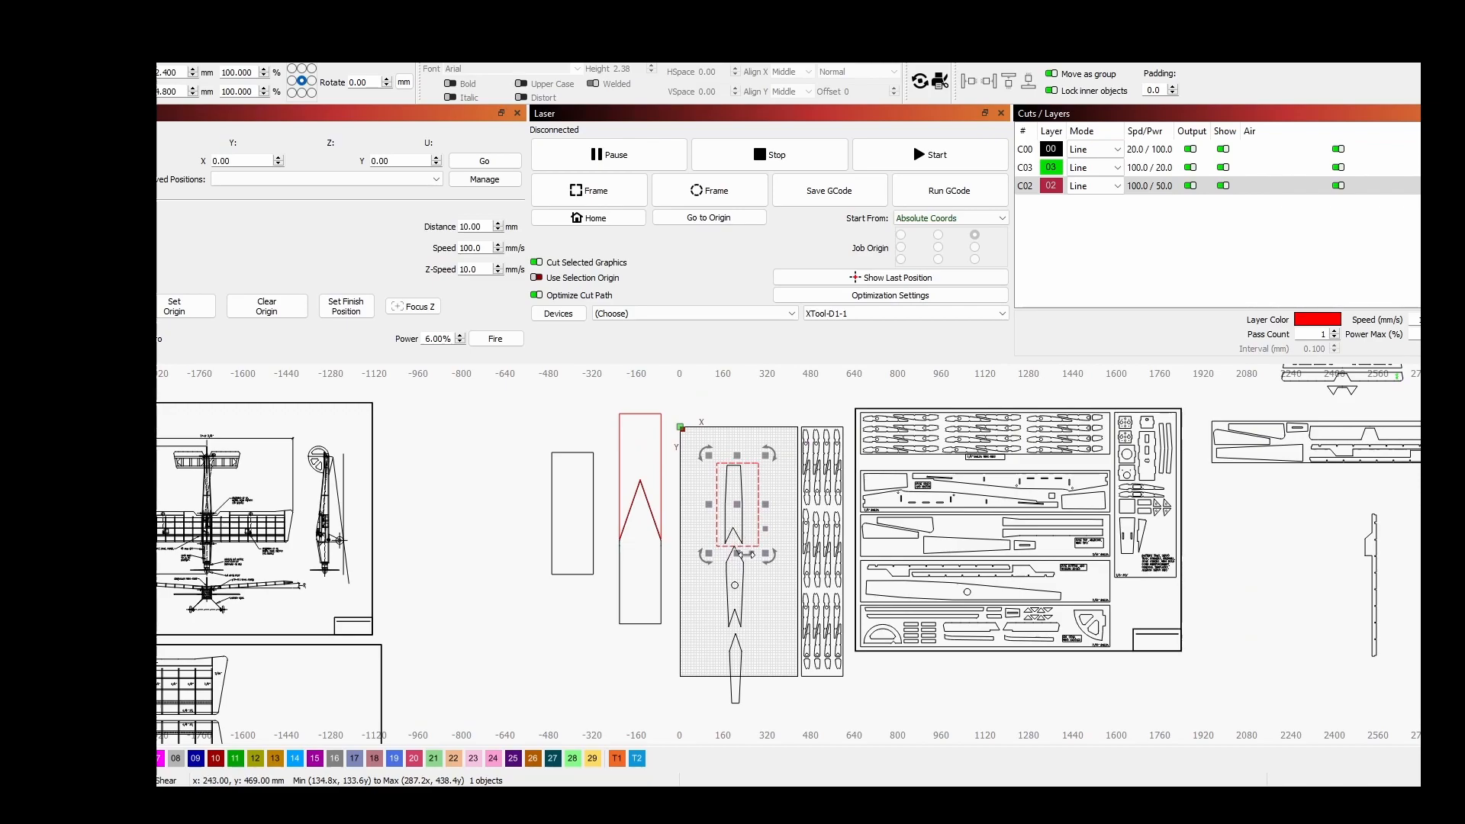
mouse_move(860, 581)
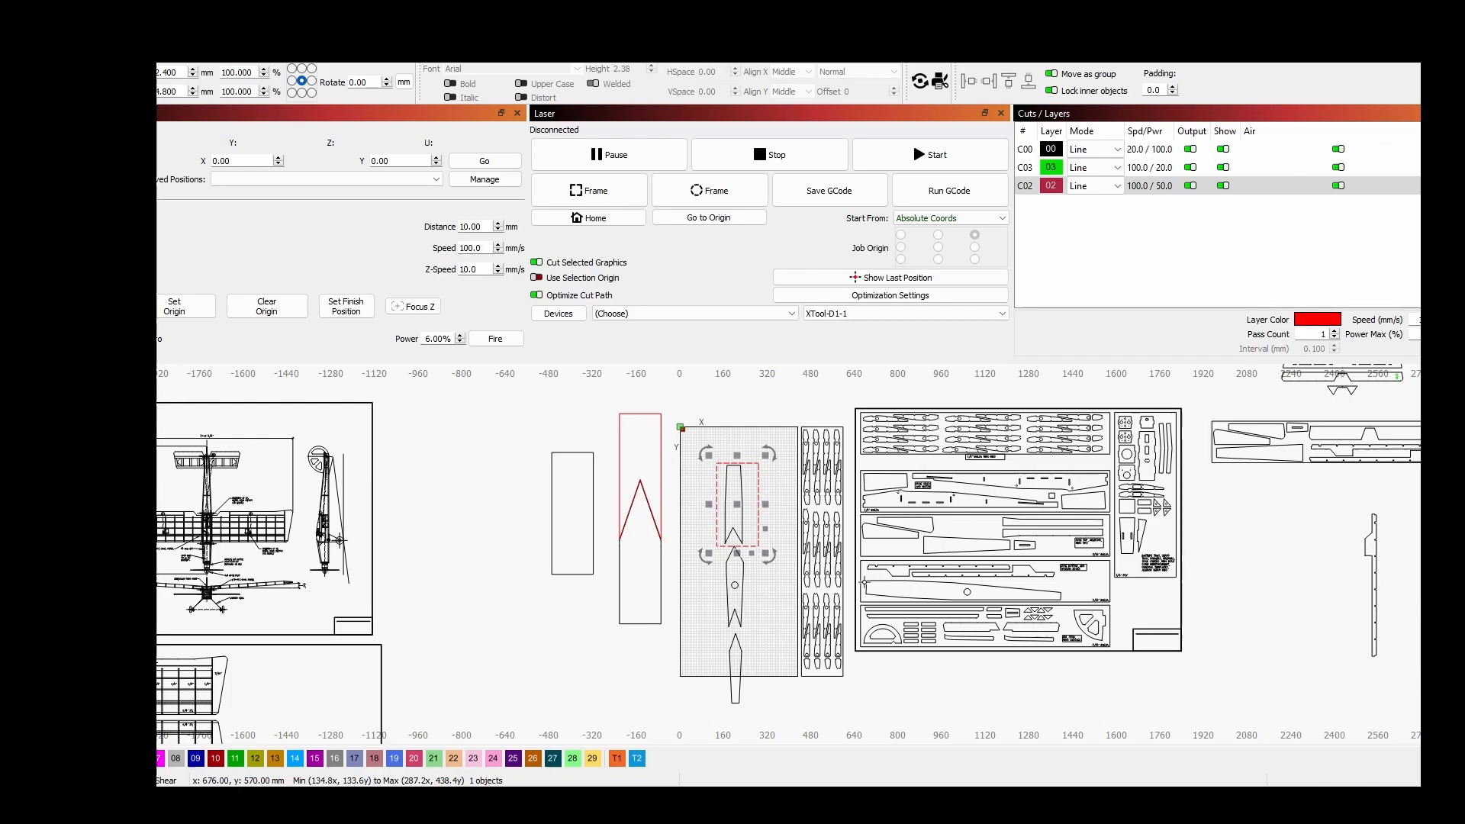
mouse_move(796, 698)
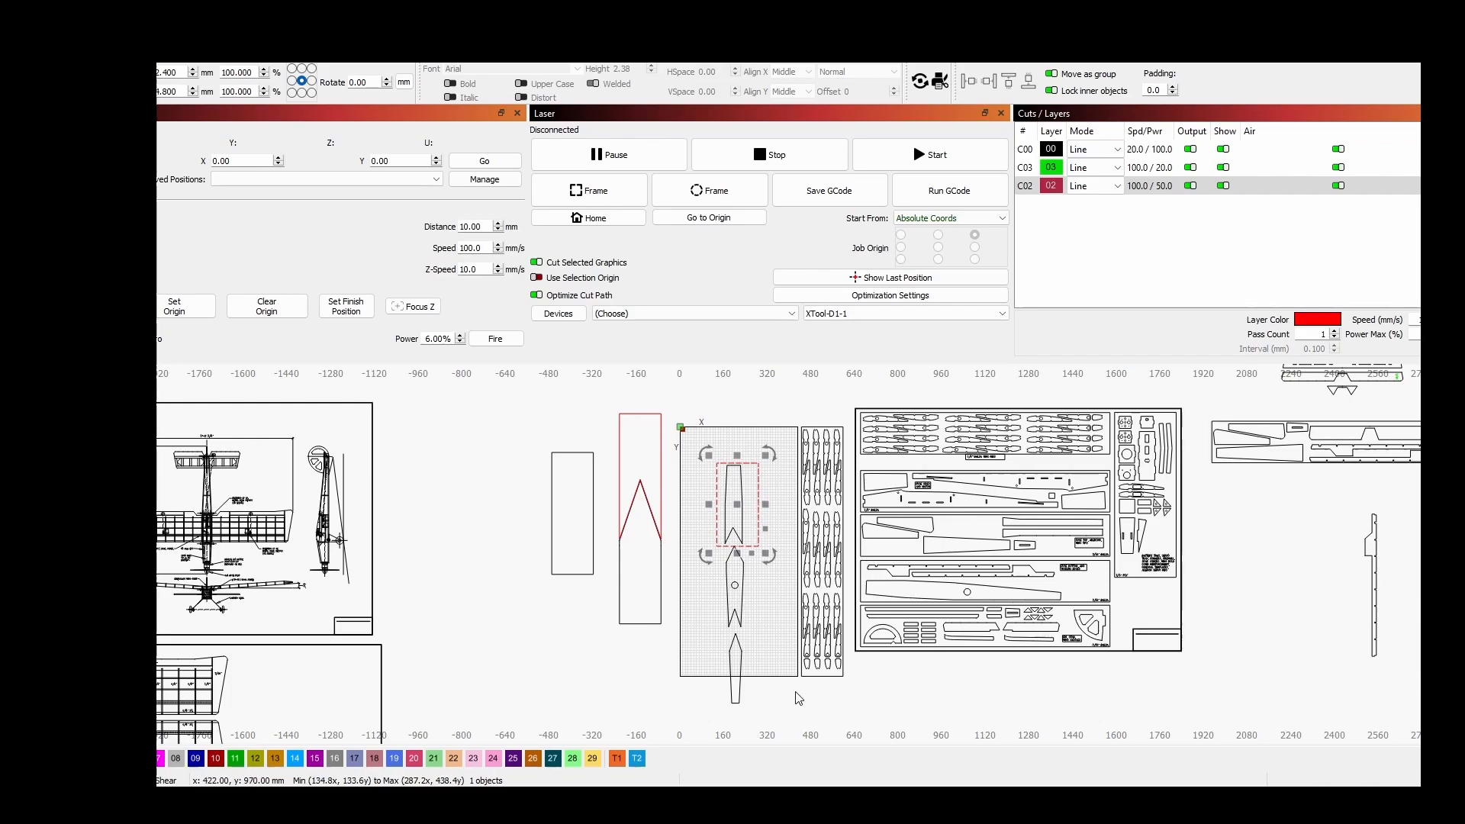